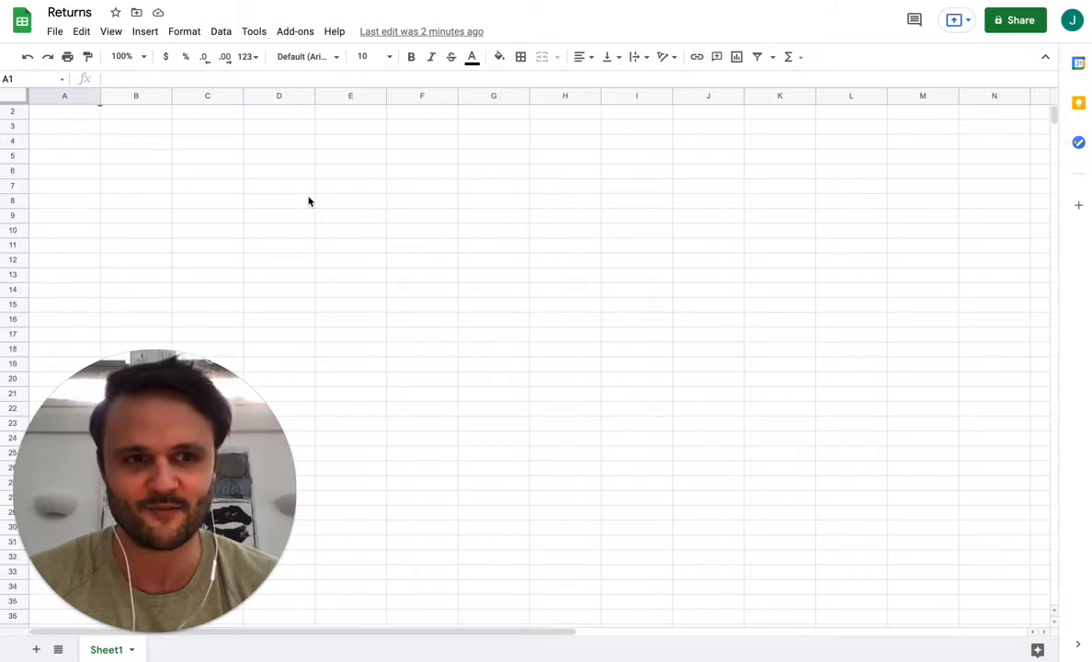
- Enter the first headers from A1: Order number, Customer name, Product 1 and its Reason
{"action": "left_click", "coordinate": [65, 110]}
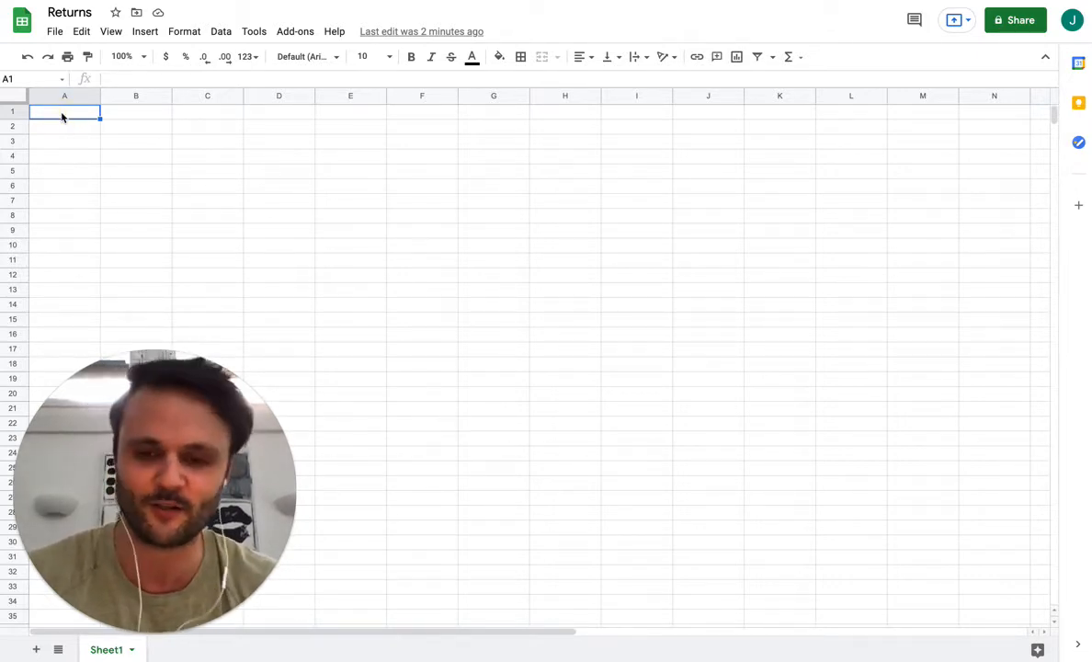
{"action": "type", "text": "Order num"}
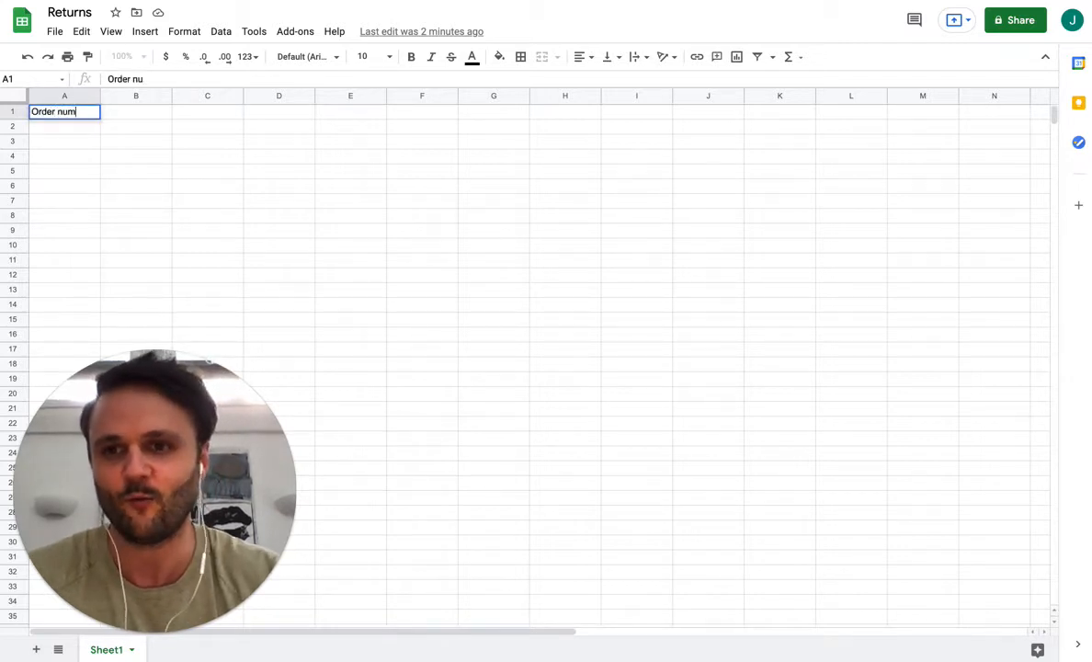
{"action": "type", "text": "Cus"}
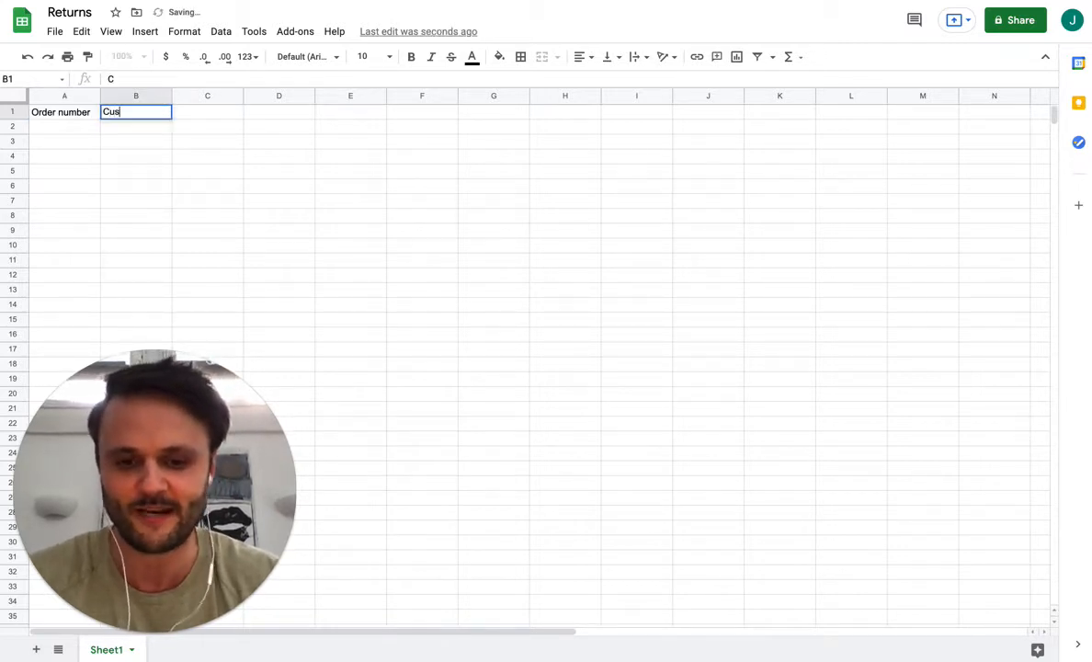
{"action": "type", "text": "Customer name"}
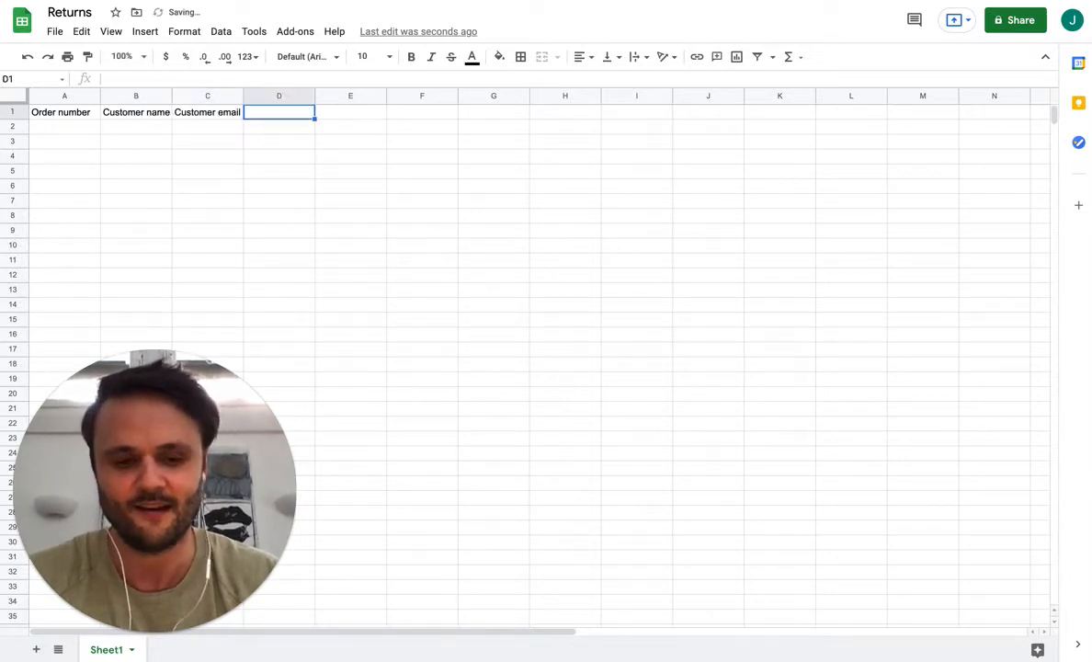
{"action": "type", "text": "Product 1"}
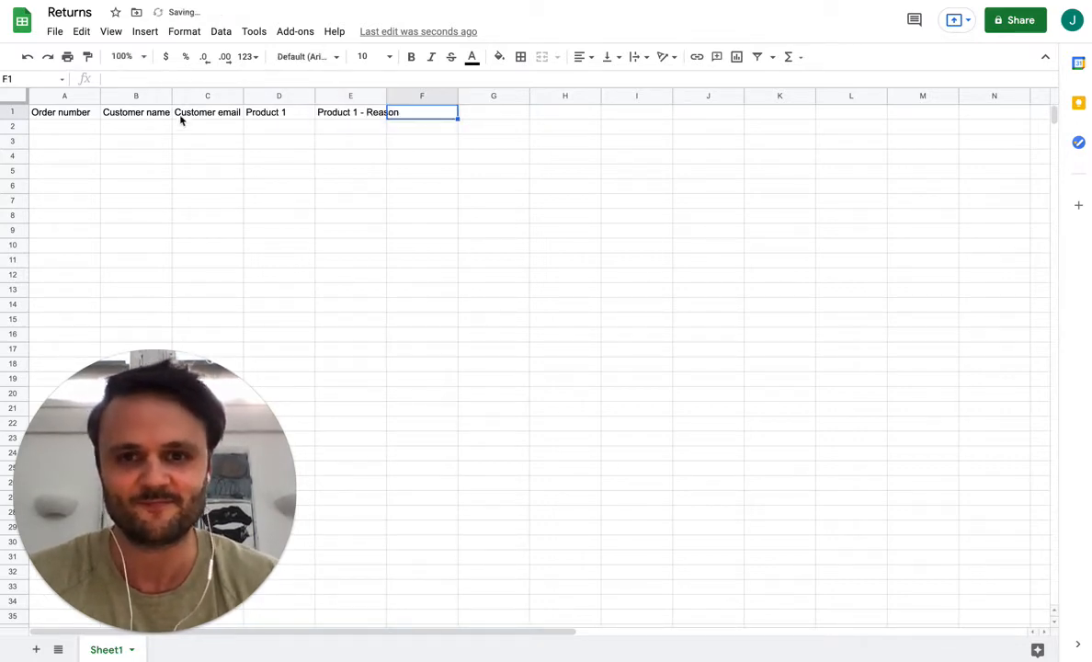
{"action": "left_click", "coordinate": [445, 112]}
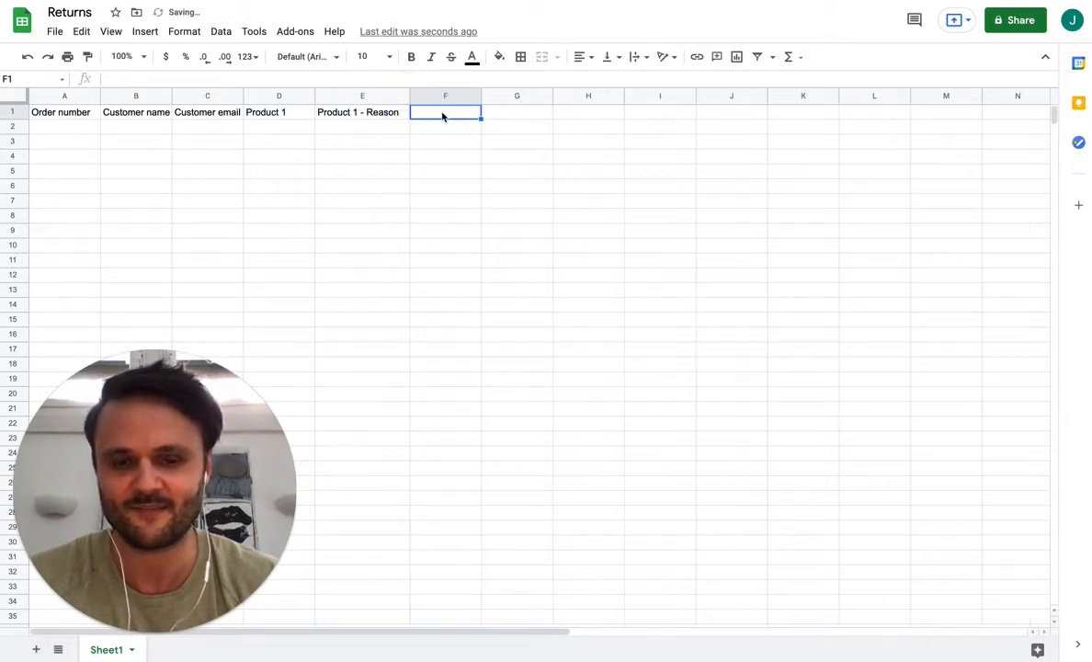
{"action": "type", "text": "Product 1 -"}
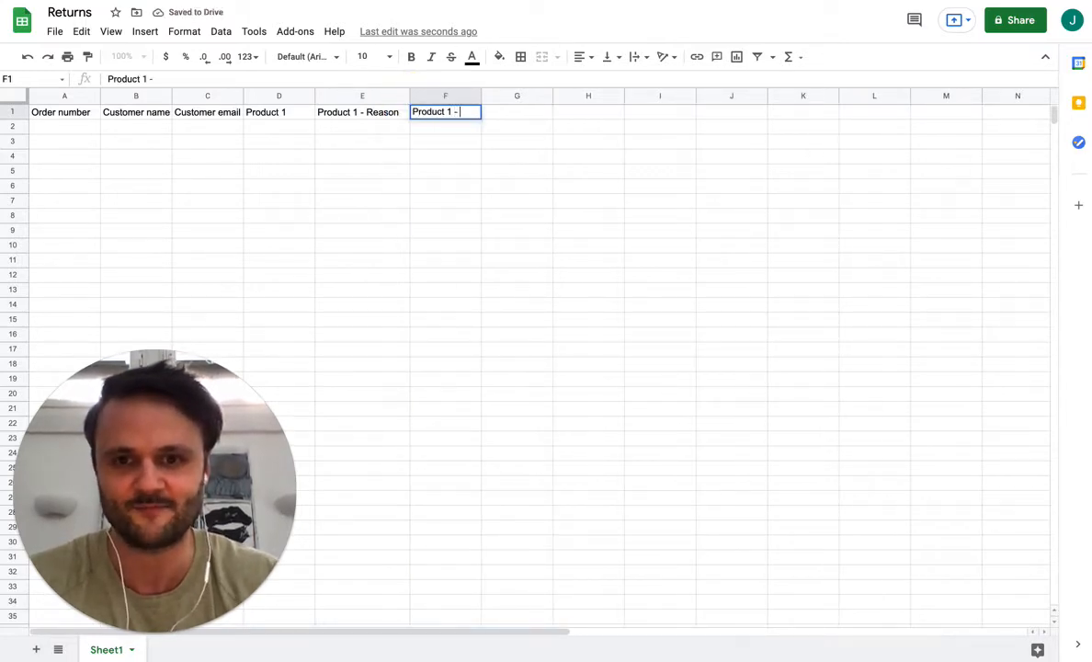
{"action": "type", "text": "Reso"}
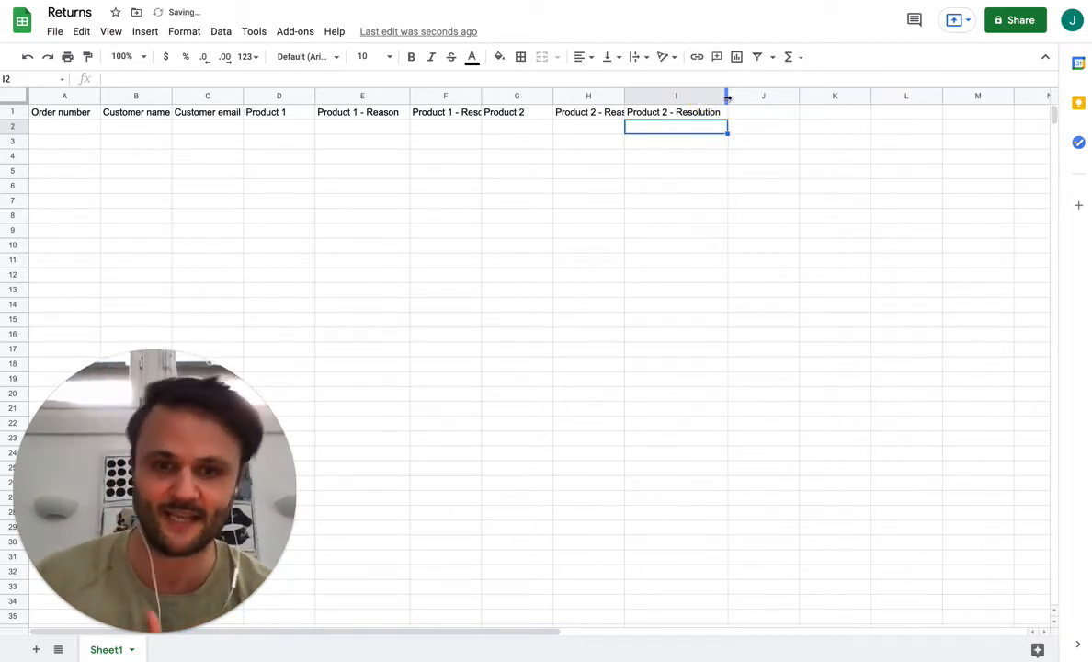
{"action": "mouse_move", "coordinate": [742, 119]}
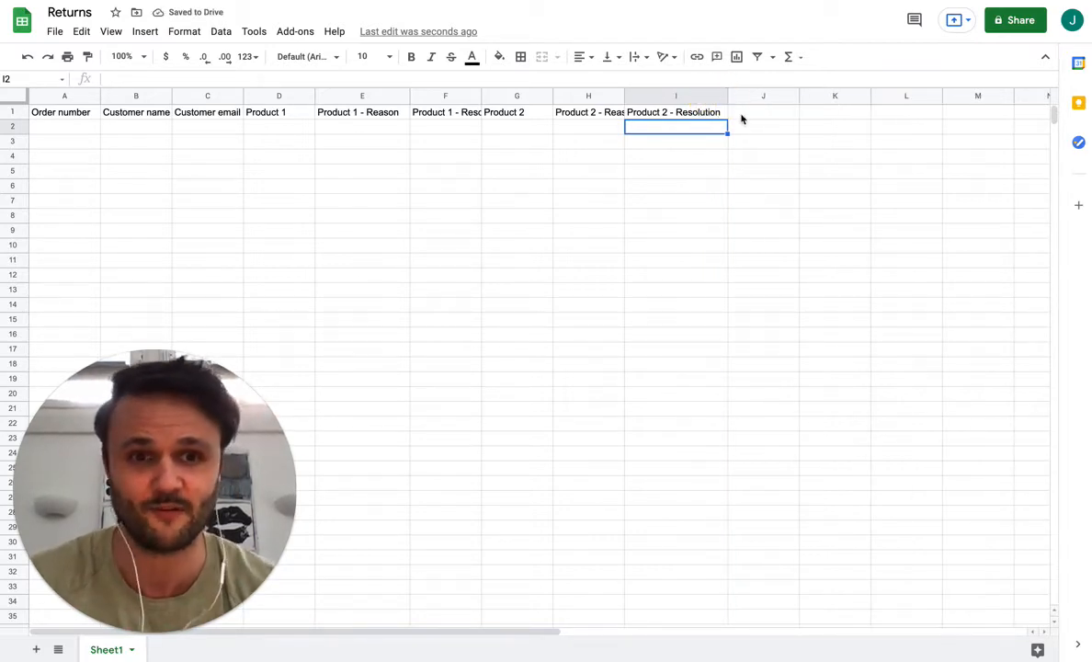
- Add the closing headers Prepaid label and Received return in column J
{"action": "left_click", "coordinate": [763, 112]}
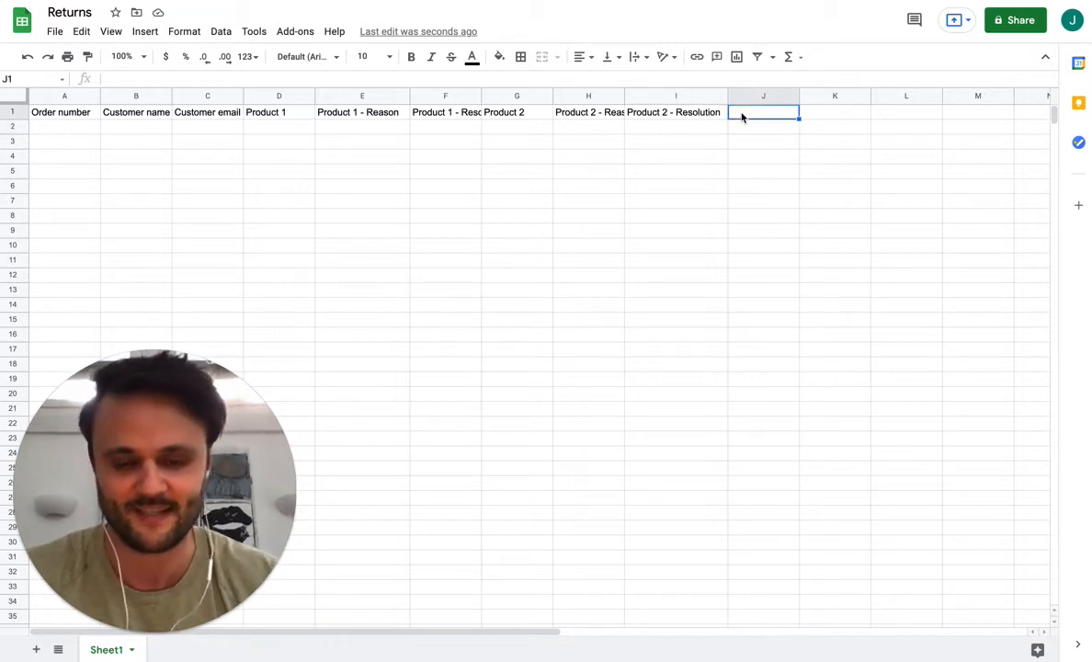
{"action": "type", "text": "Rece"}
{"action": "type", "text": "P"}
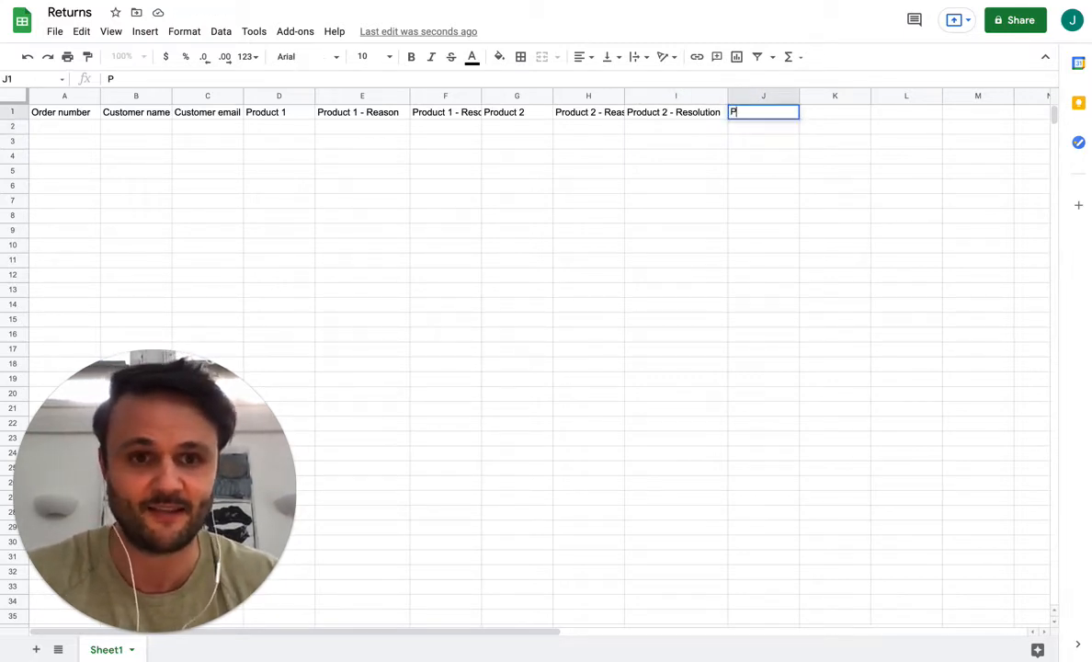
{"action": "type", "text": "repaid label"}
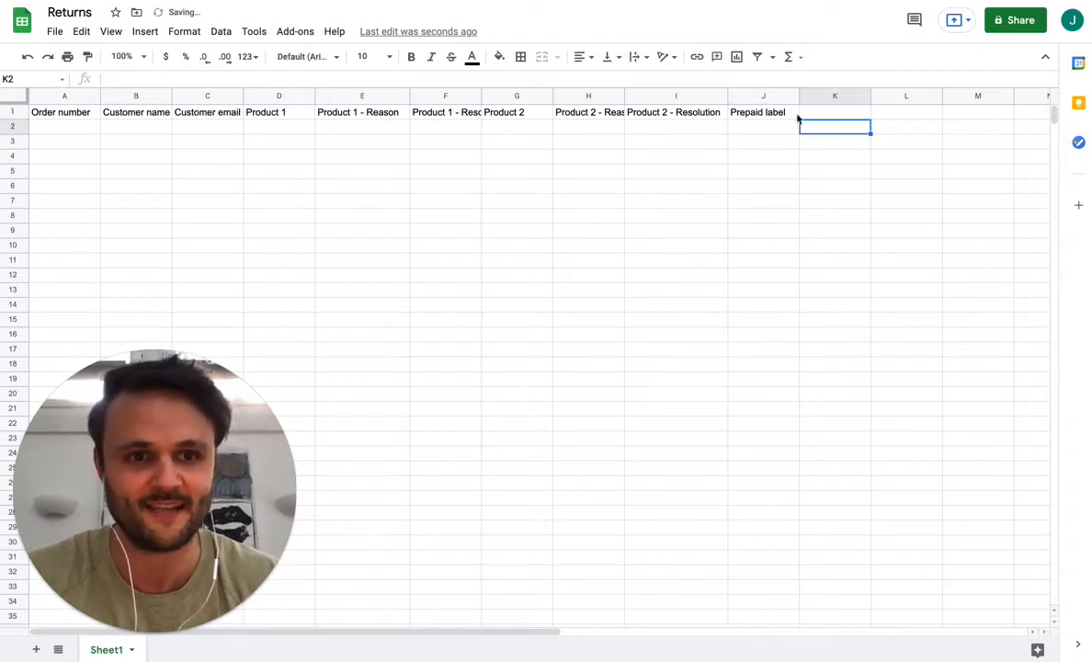
{"action": "type", "text": "Receoved"}
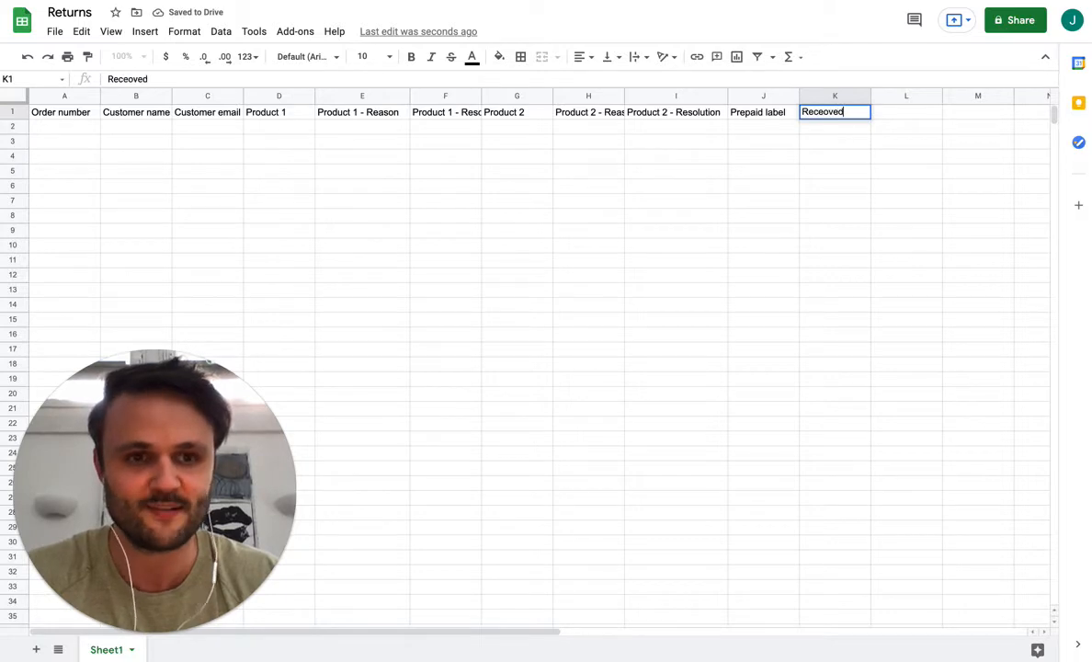
{"action": "type", "text": "Received return"}
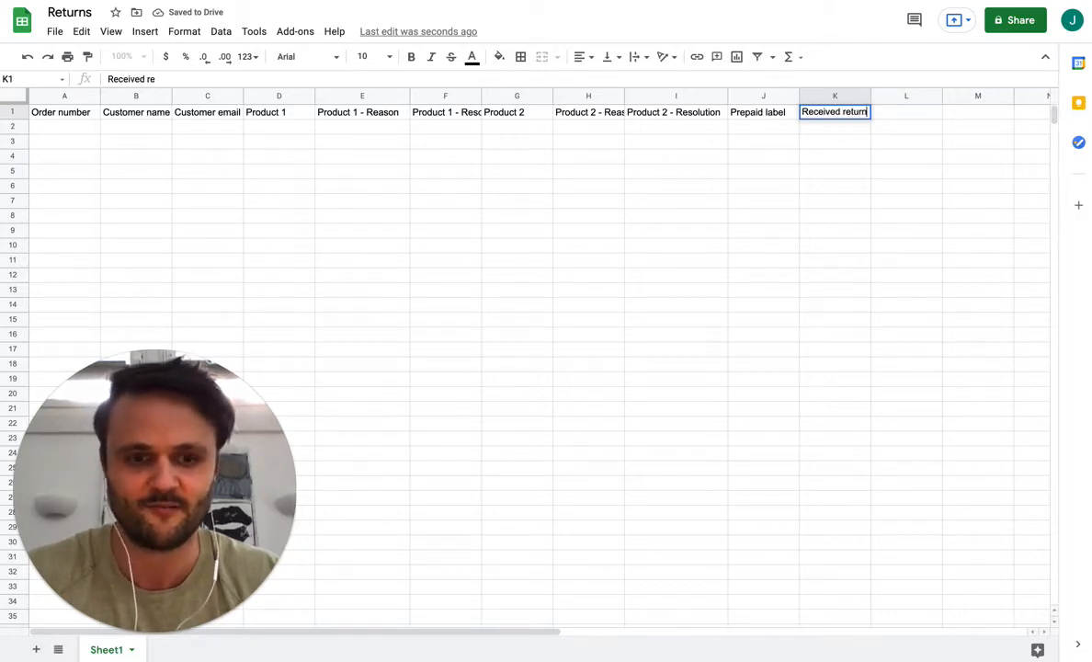
{"action": "left_click", "coordinate": [60, 111]}
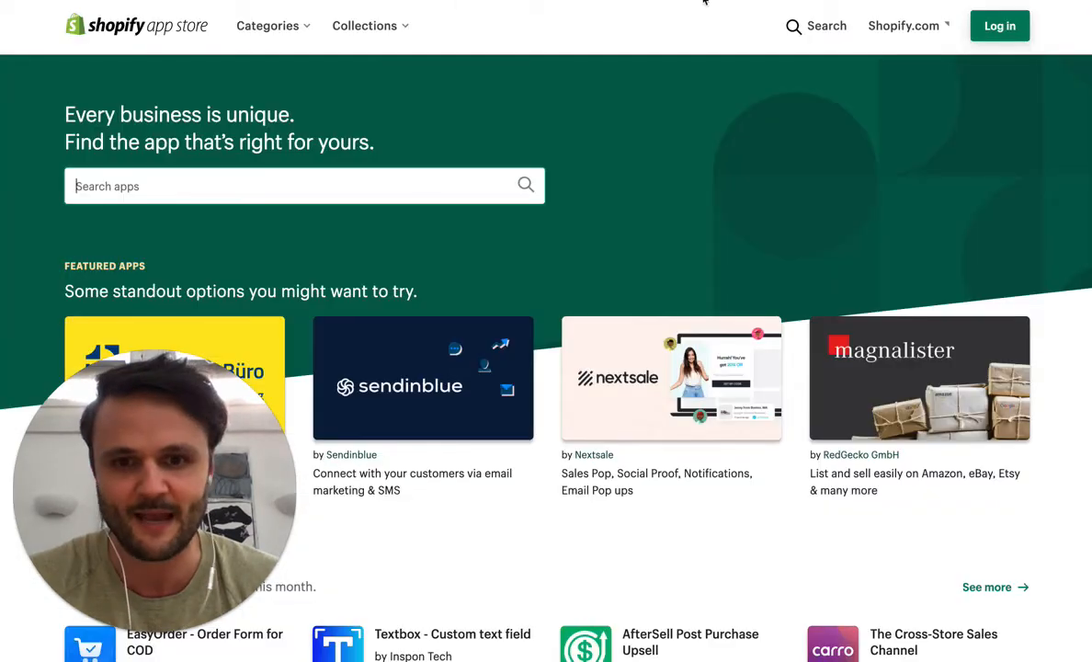
{"action": "mouse_move", "coordinate": [625, 108]}
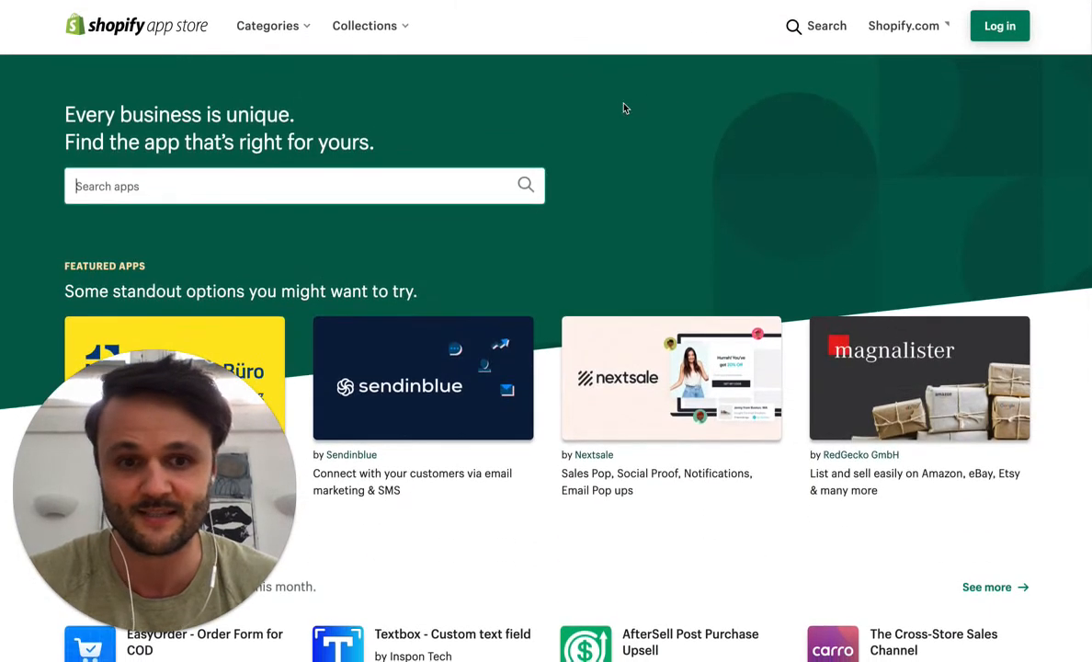
{"action": "mouse_move", "coordinate": [671, 213]}
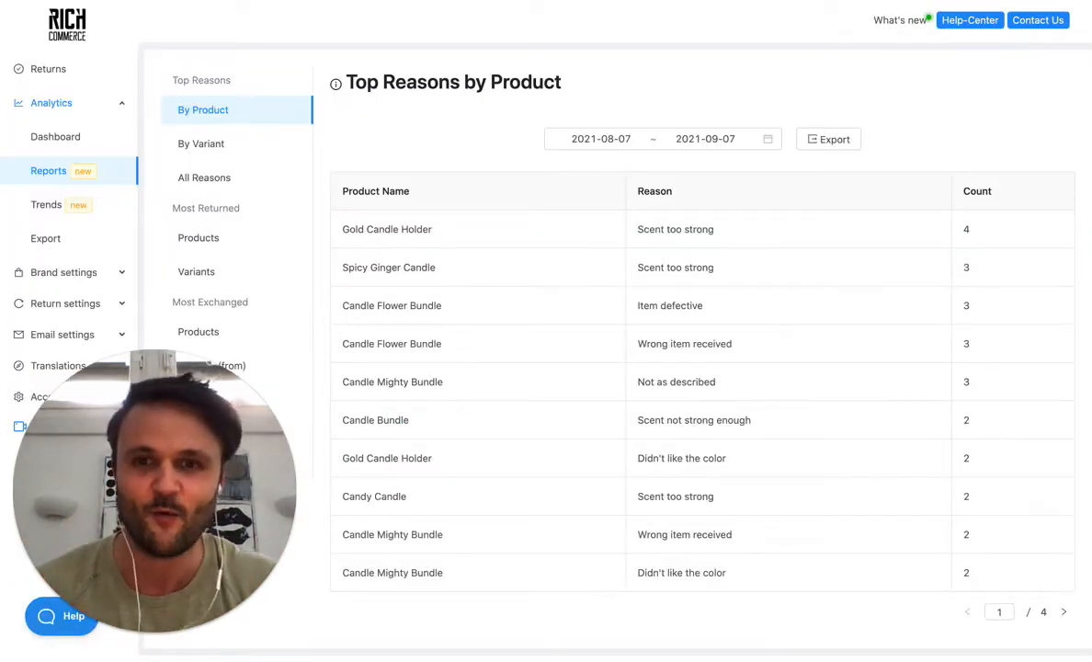
- Open the All returns list from the Returns sidebar item
{"action": "left_click", "coordinate": [48, 68]}
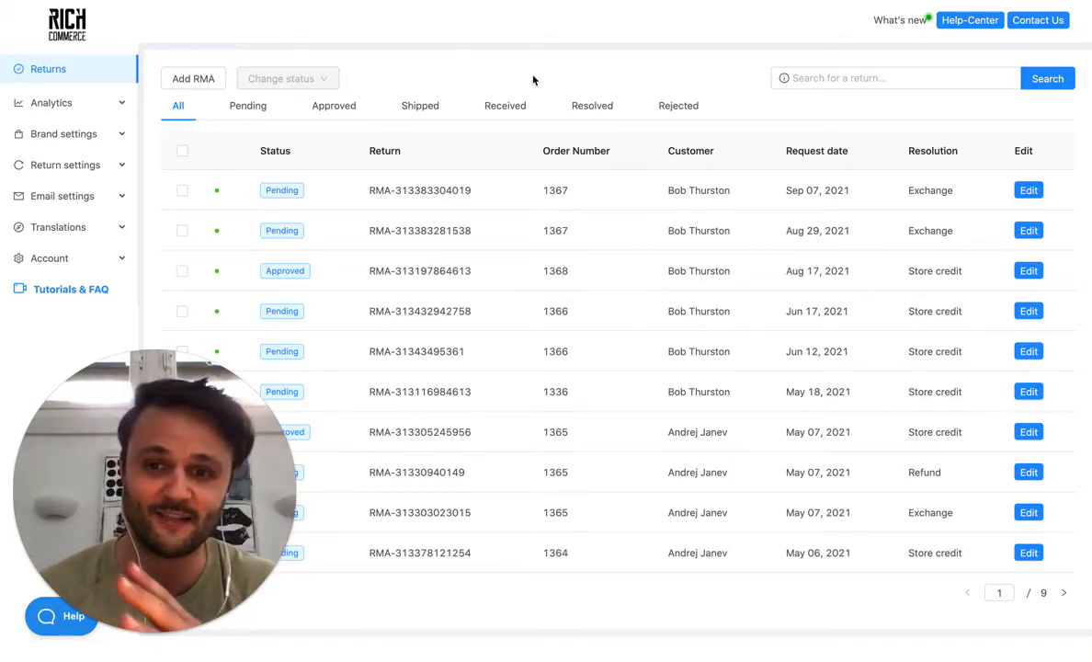
{"action": "mouse_move", "coordinate": [581, 2]}
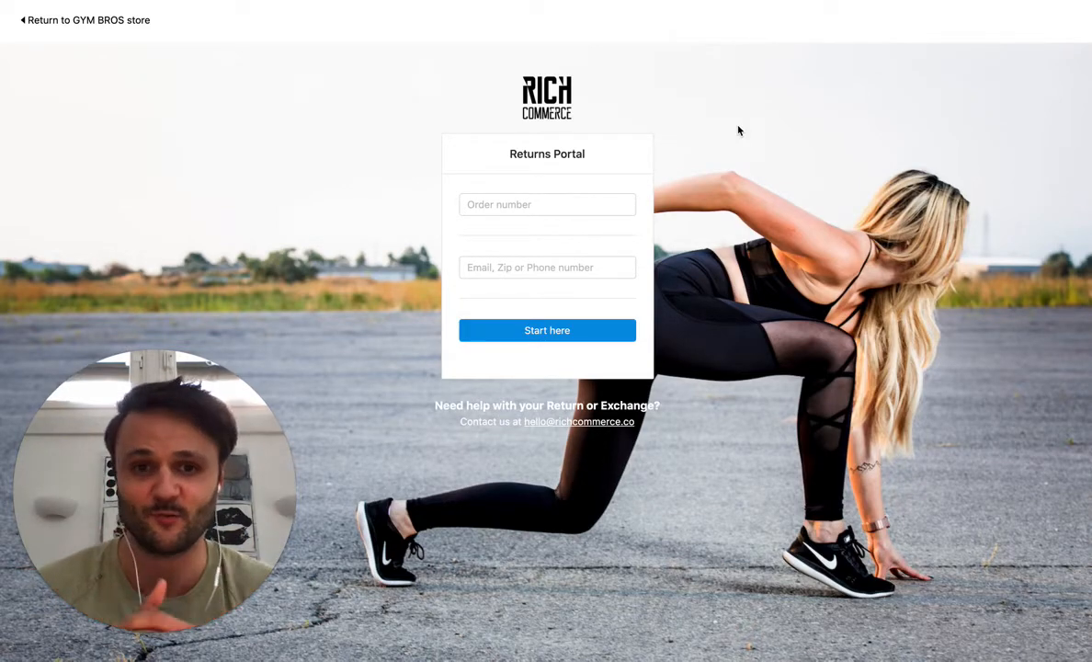
{"action": "mouse_move", "coordinate": [434, 106]}
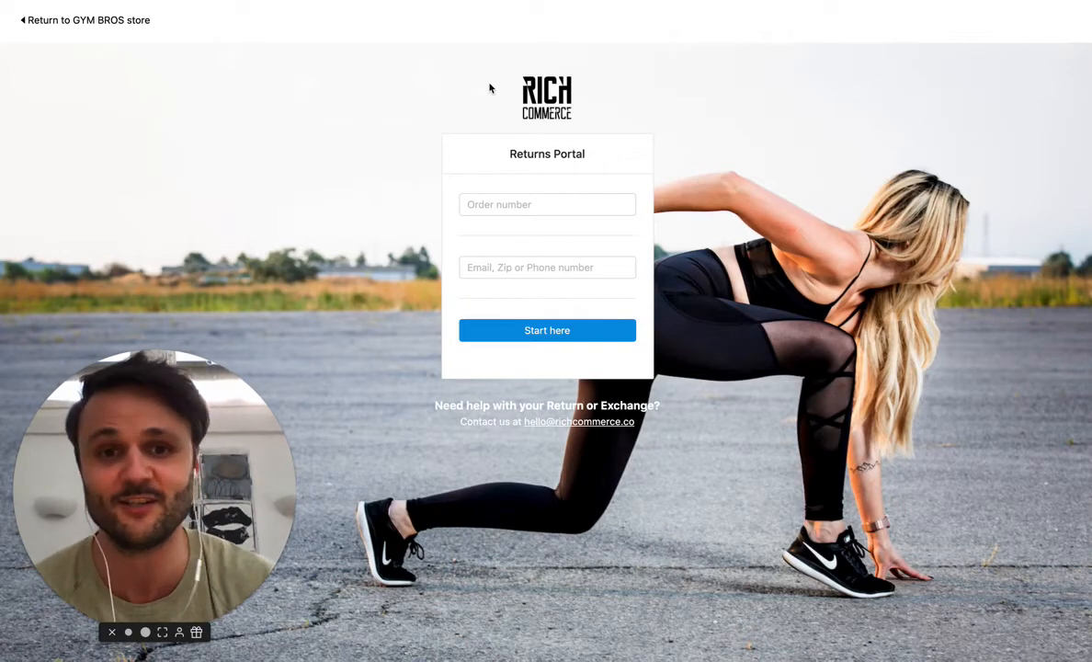
- Enter order number 1366 with the suggested customer email and start the return
{"action": "left_click", "coordinate": [547, 204]}
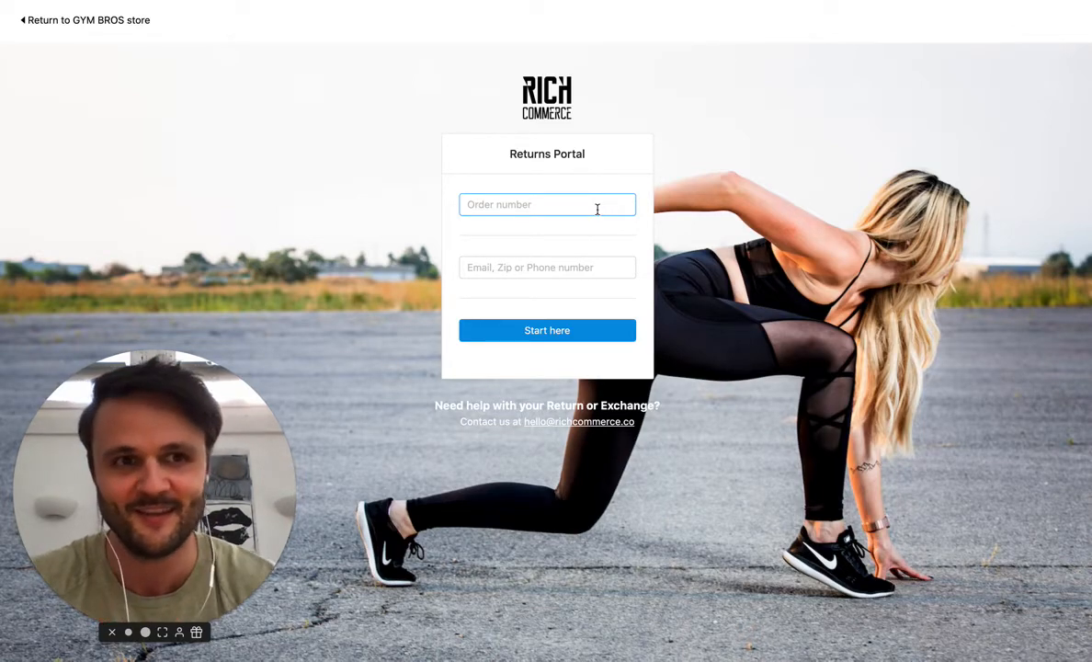
{"action": "type", "text": "1366"}
{"action": "left_click", "coordinate": [546, 267]}
{"action": "type", "text": "acc"}
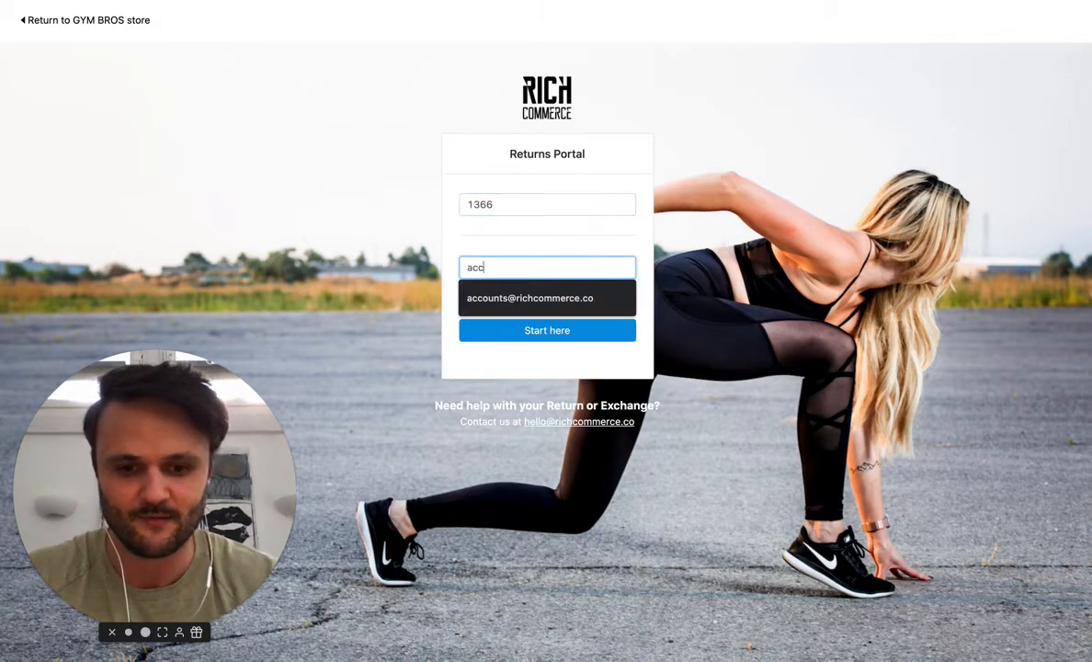
{"action": "left_click", "coordinate": [547, 297]}
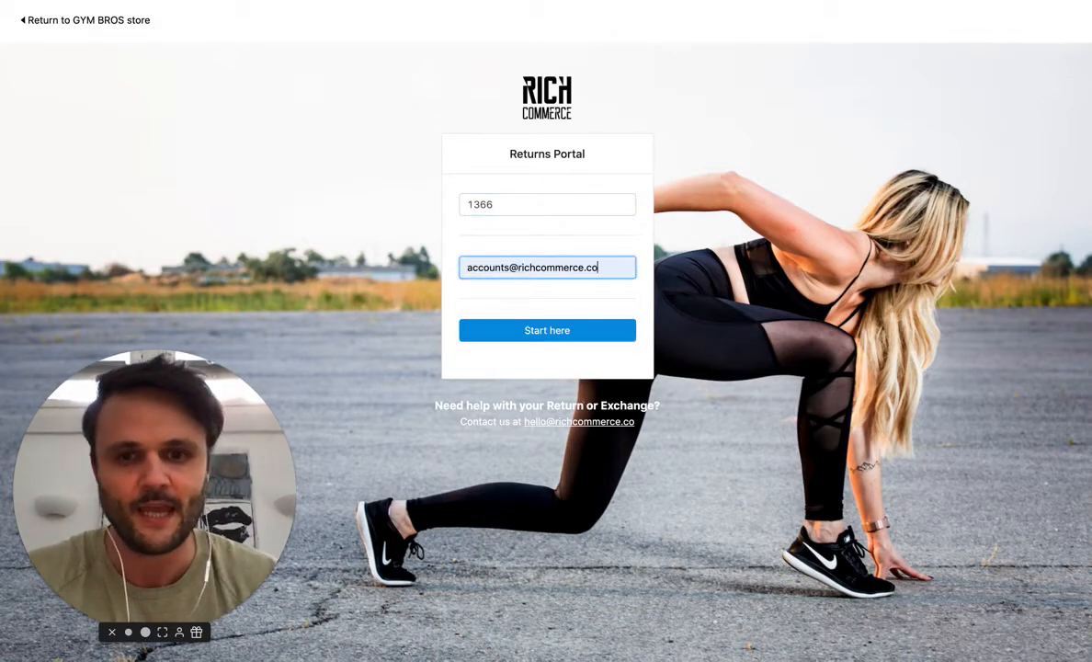
{"action": "left_click", "coordinate": [547, 329]}
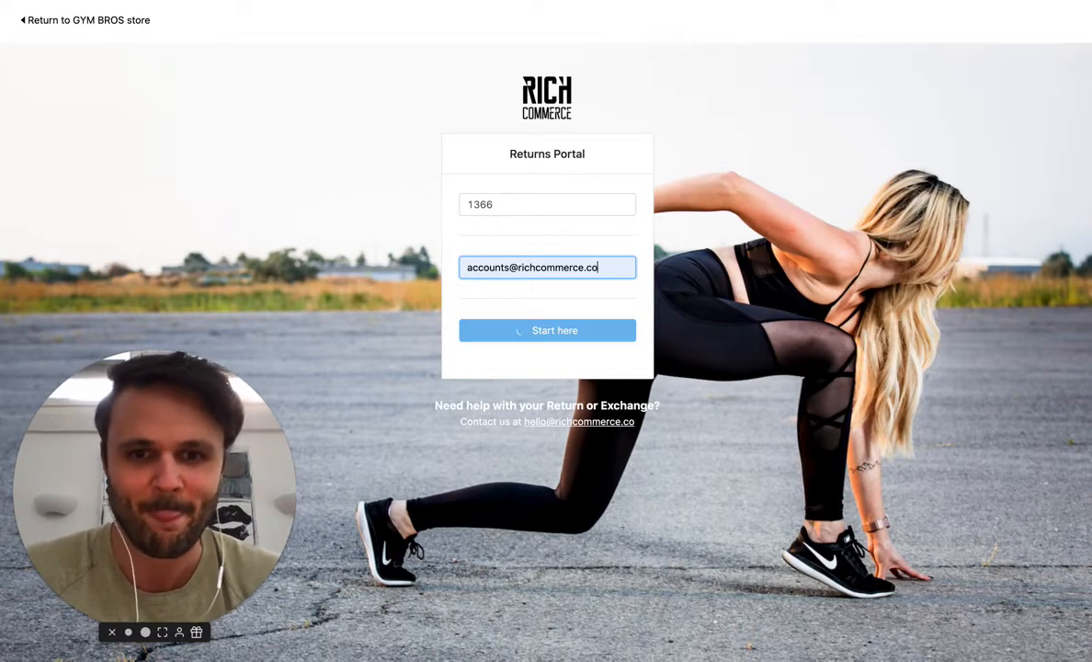
{"action": "left_click", "coordinate": [547, 330]}
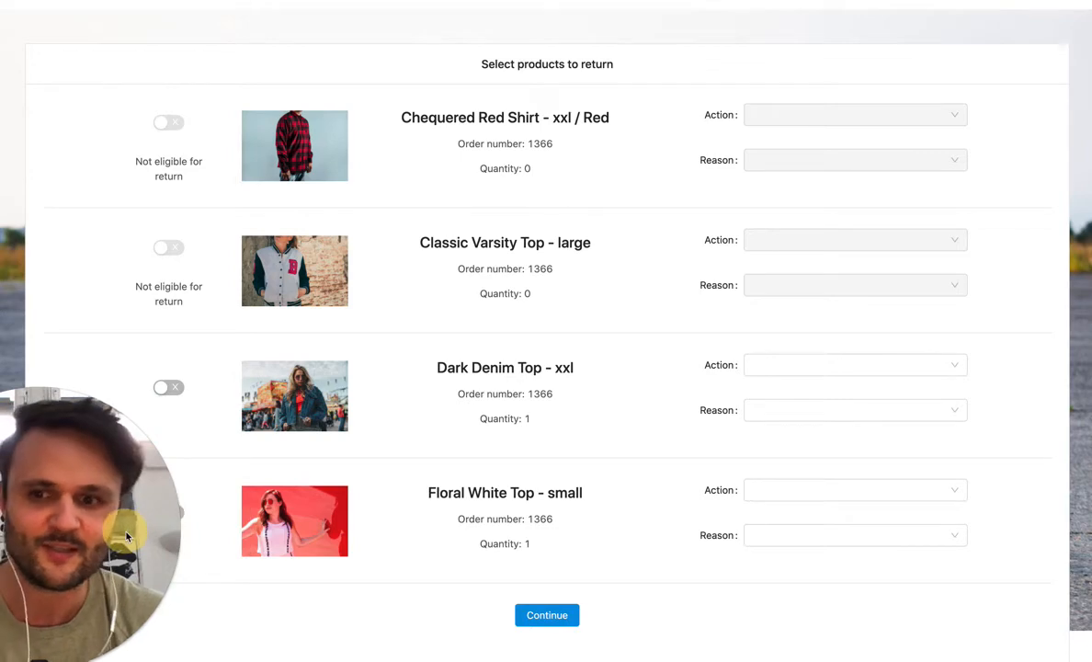
{"action": "mouse_move", "coordinate": [281, 215]}
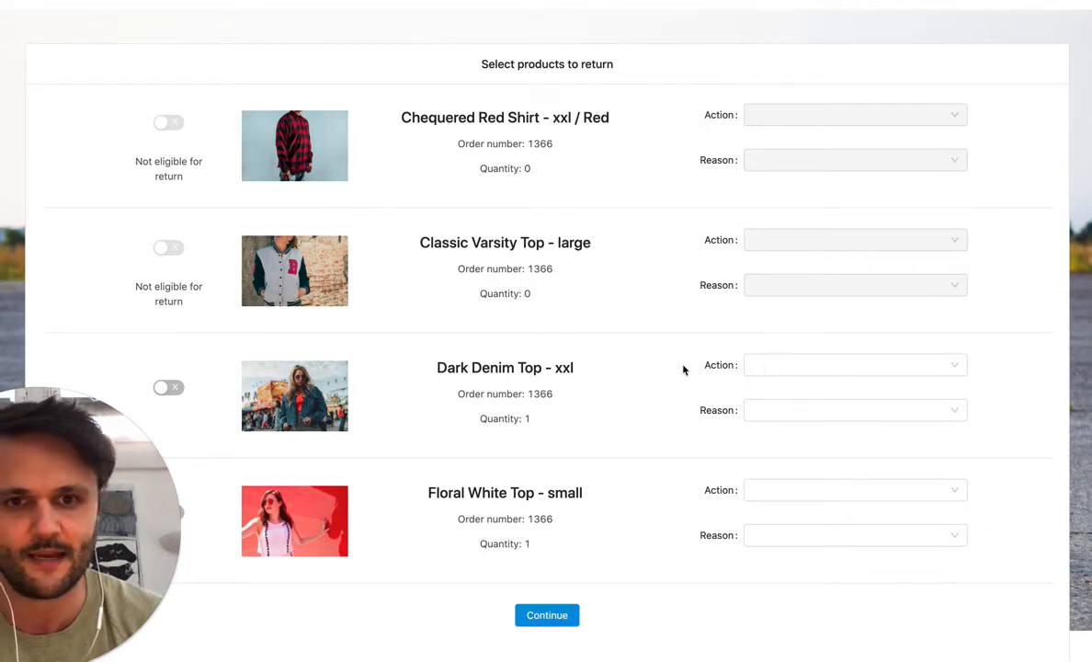
- Exchange the Dark Denim Top for size xl, with reason Didn't fit - Too large
{"action": "left_click", "coordinate": [854, 365]}
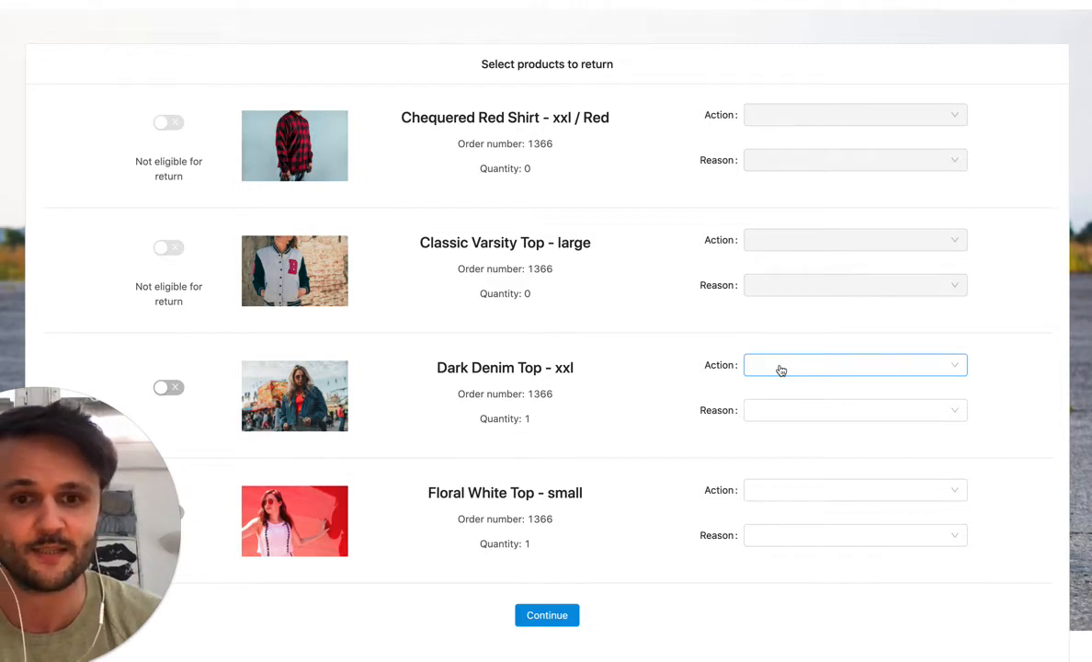
{"action": "left_click", "coordinate": [853, 364]}
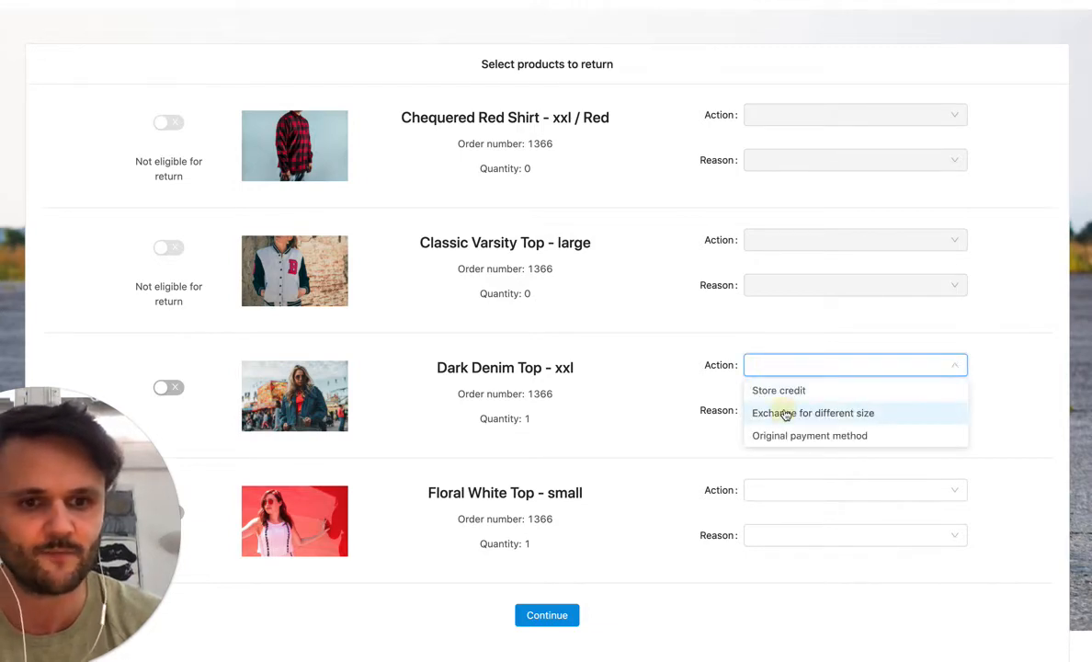
{"action": "left_click", "coordinate": [812, 413]}
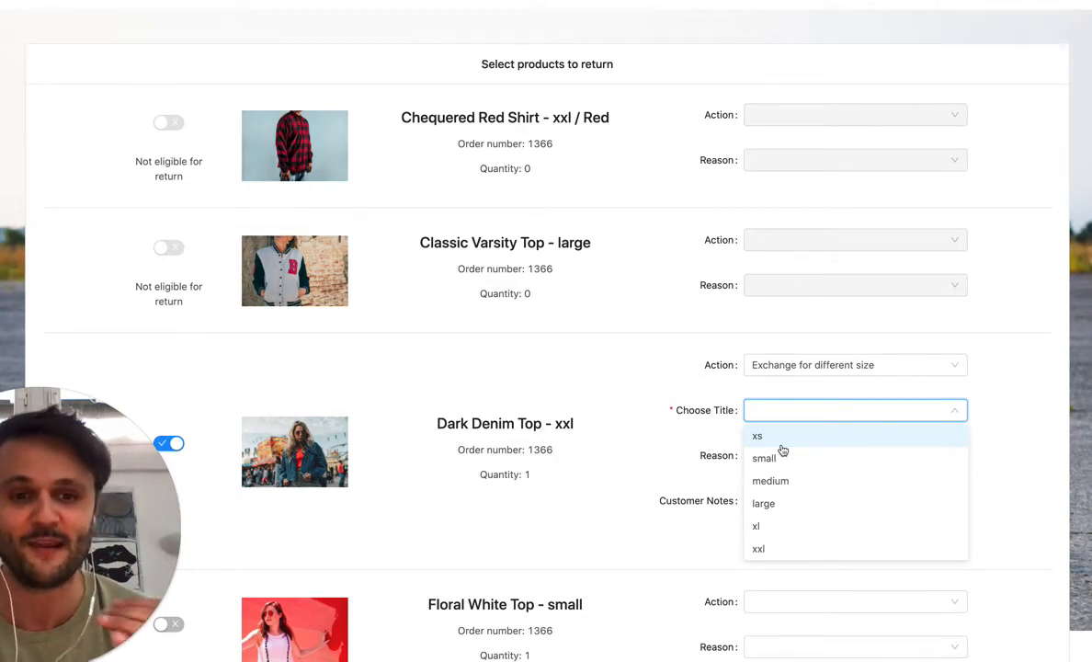
{"action": "left_click", "coordinate": [755, 525]}
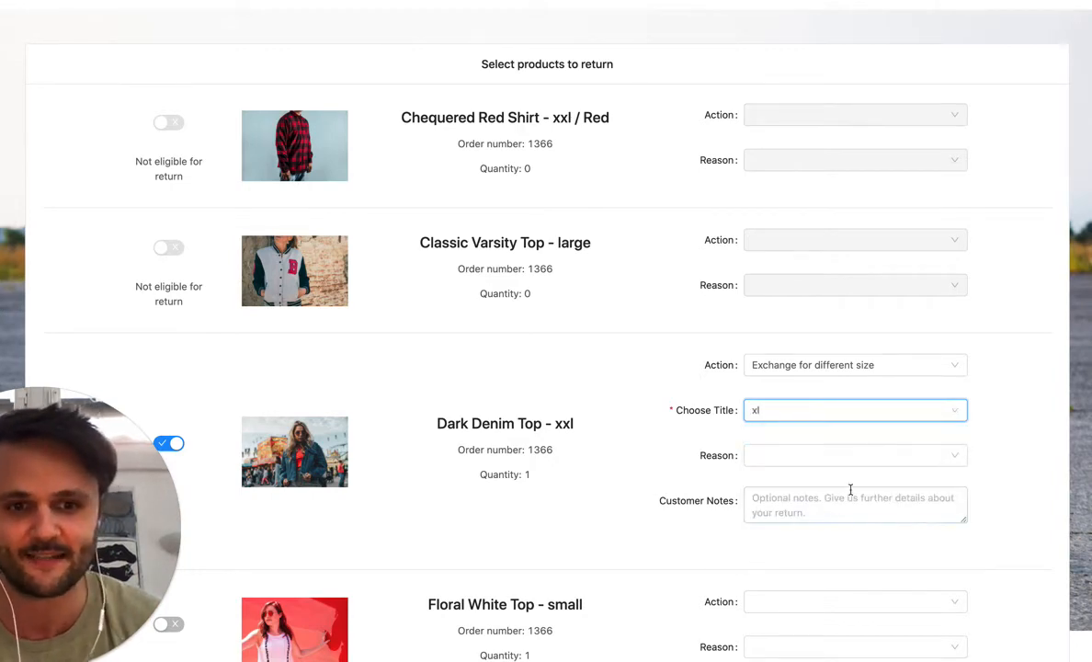
{"action": "left_click", "coordinate": [853, 455]}
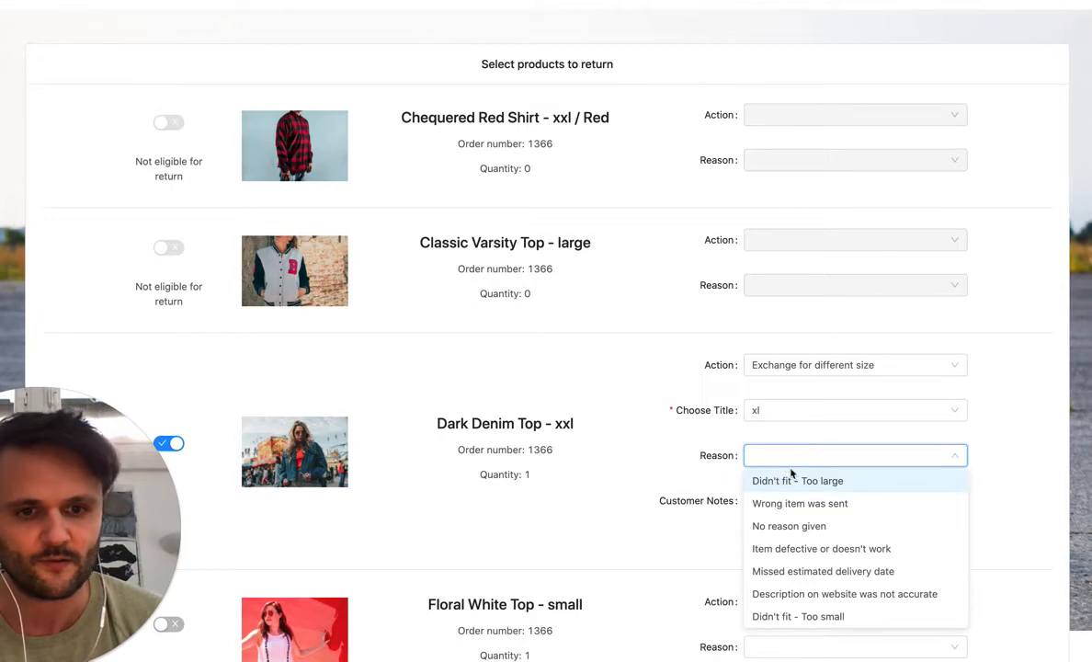
{"action": "mouse_move", "coordinate": [862, 478]}
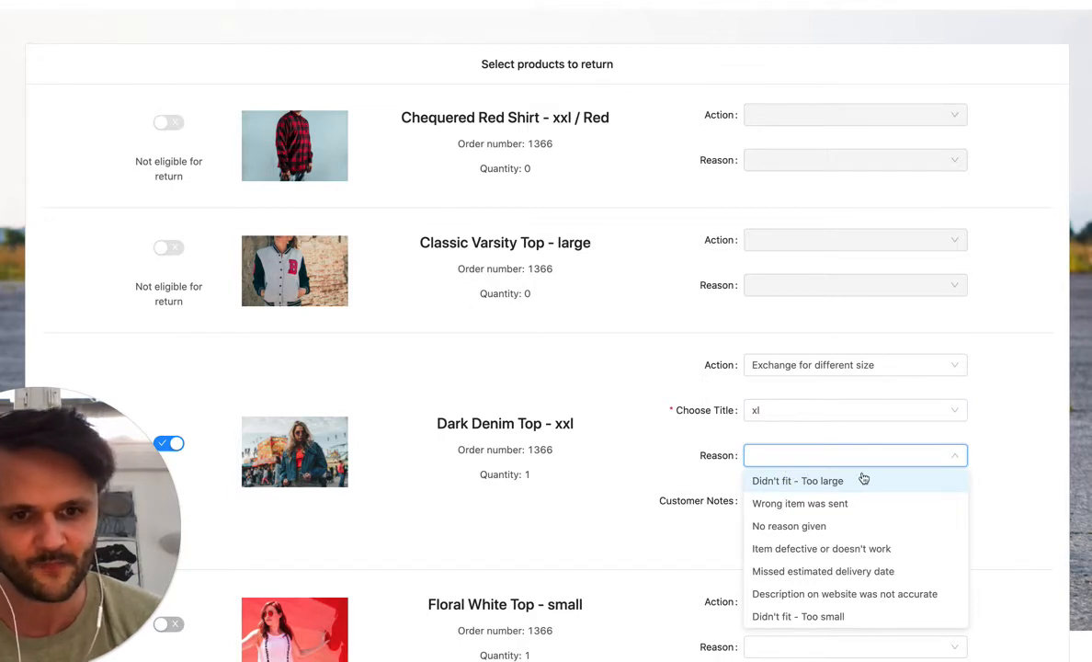
{"action": "left_click", "coordinate": [797, 480]}
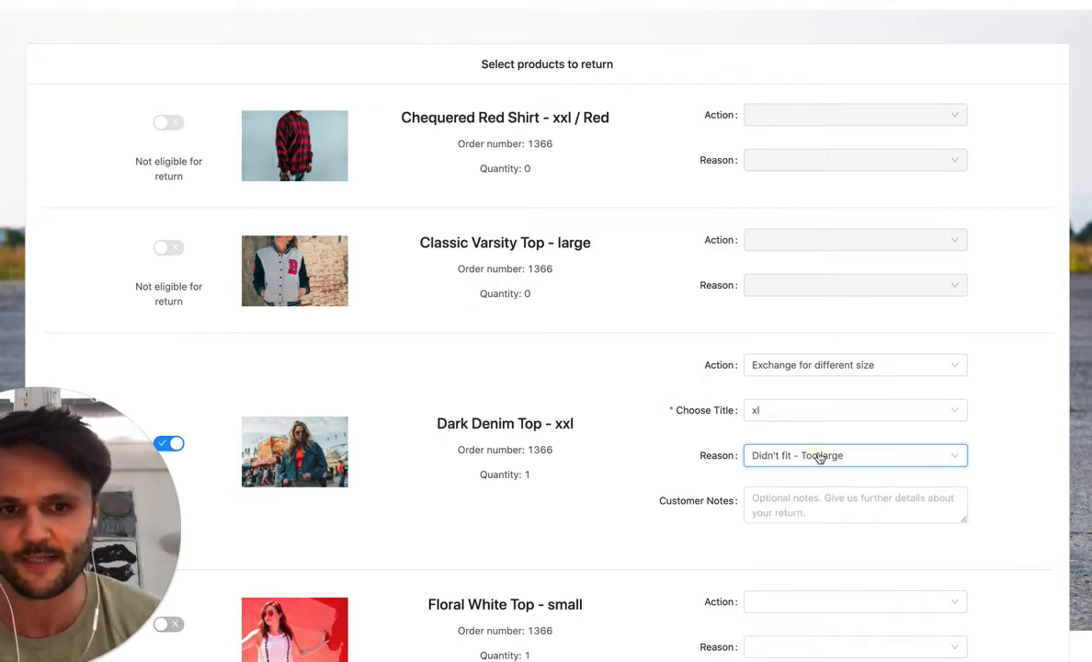
{"action": "left_click", "coordinate": [853, 455]}
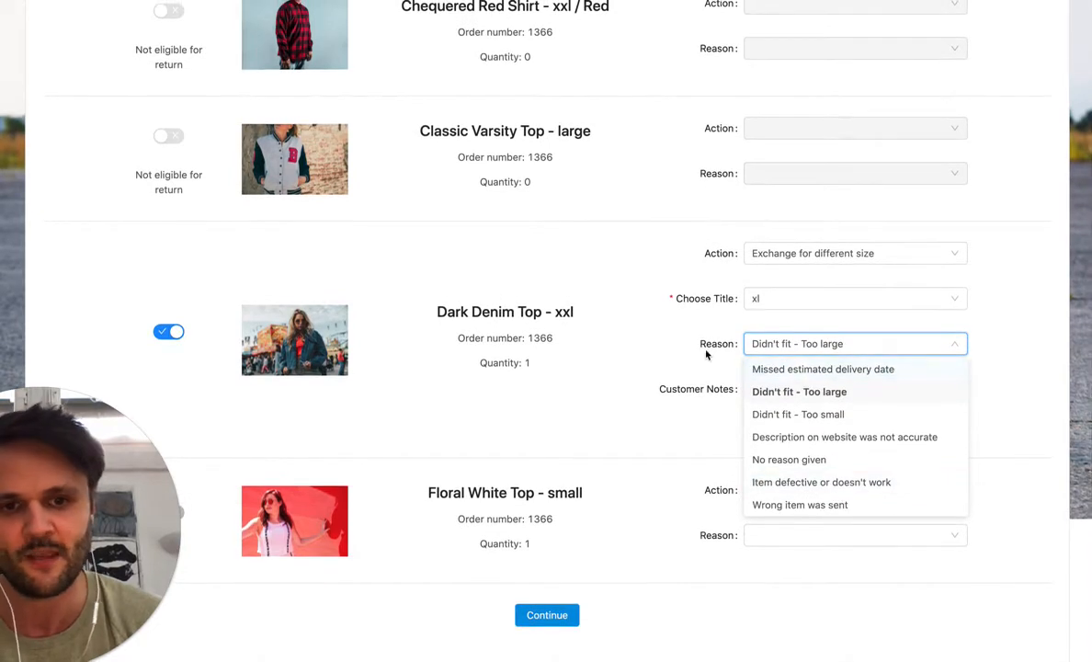
{"action": "left_click", "coordinate": [798, 392]}
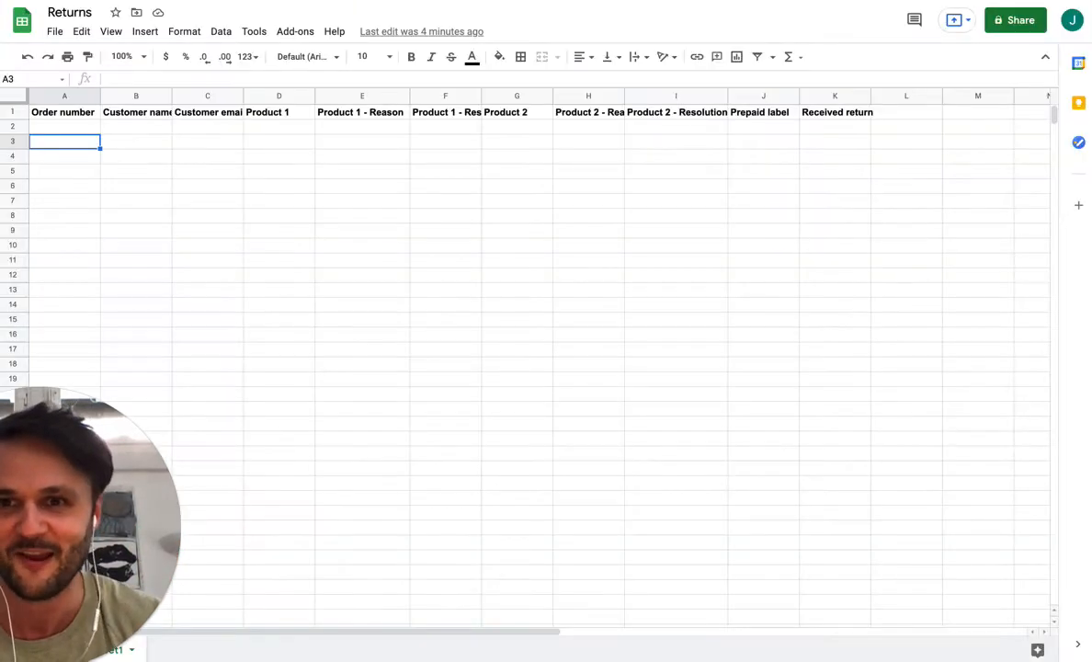
{"action": "mouse_move", "coordinate": [297, 162]}
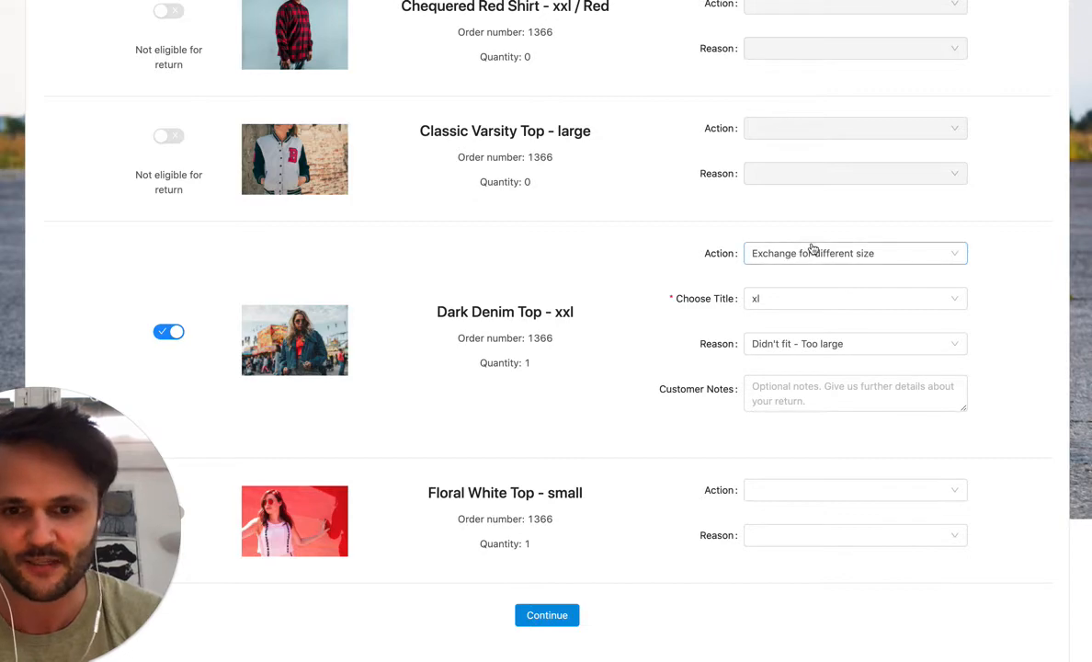
- Leave the Floral White Top unset and continue with only the Dark Denim Top
{"action": "left_click", "coordinate": [854, 489]}
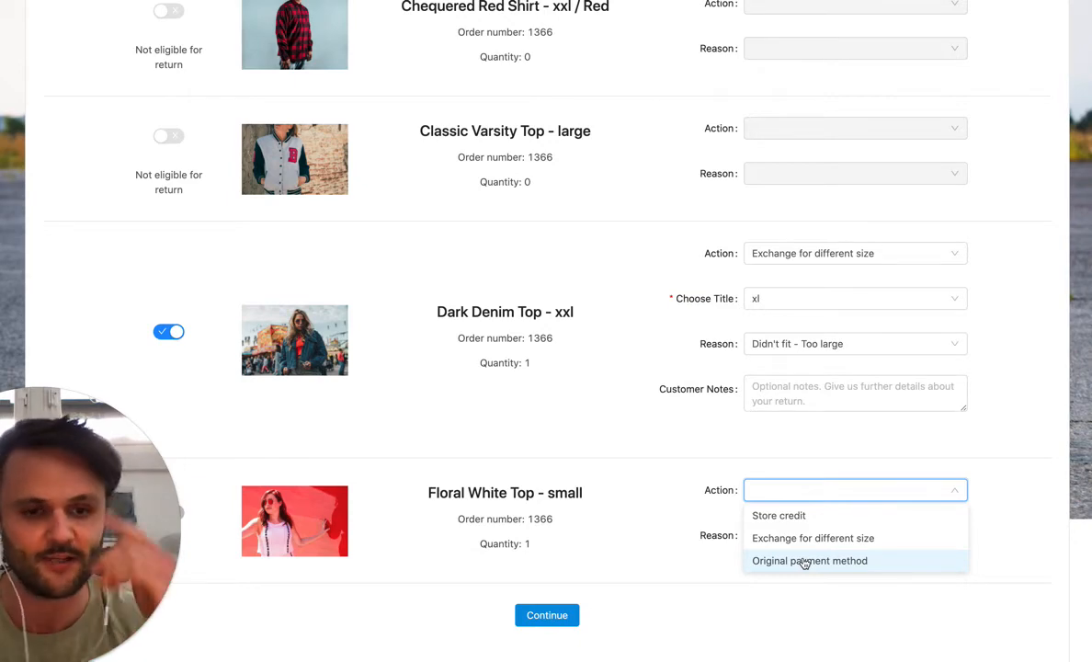
{"action": "mouse_move", "coordinate": [760, 570]}
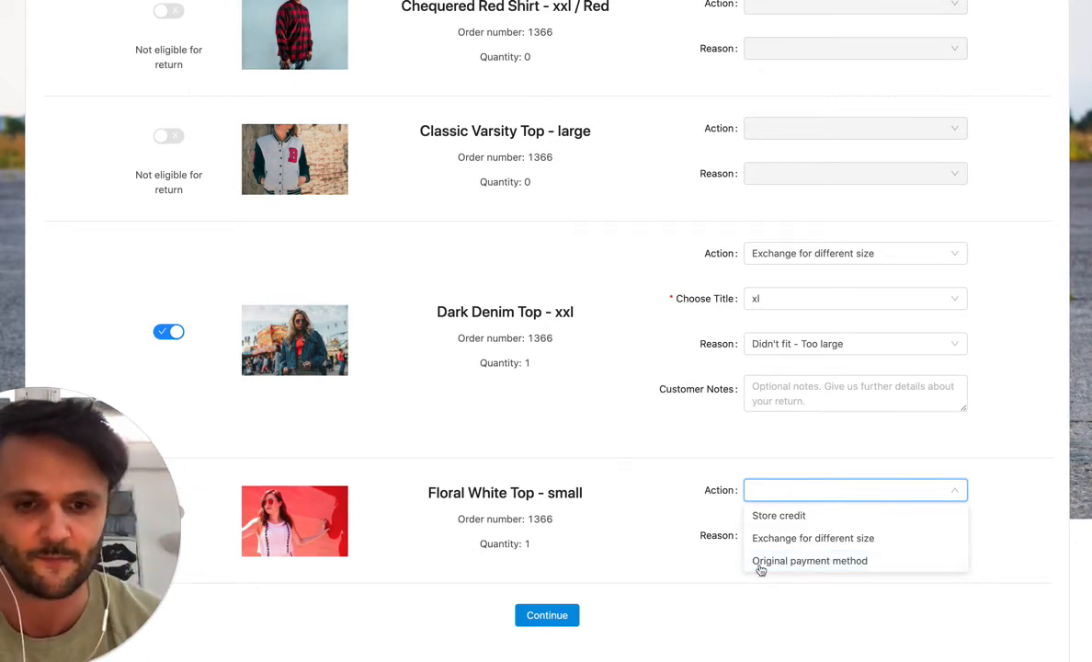
{"action": "mouse_move", "coordinate": [682, 464]}
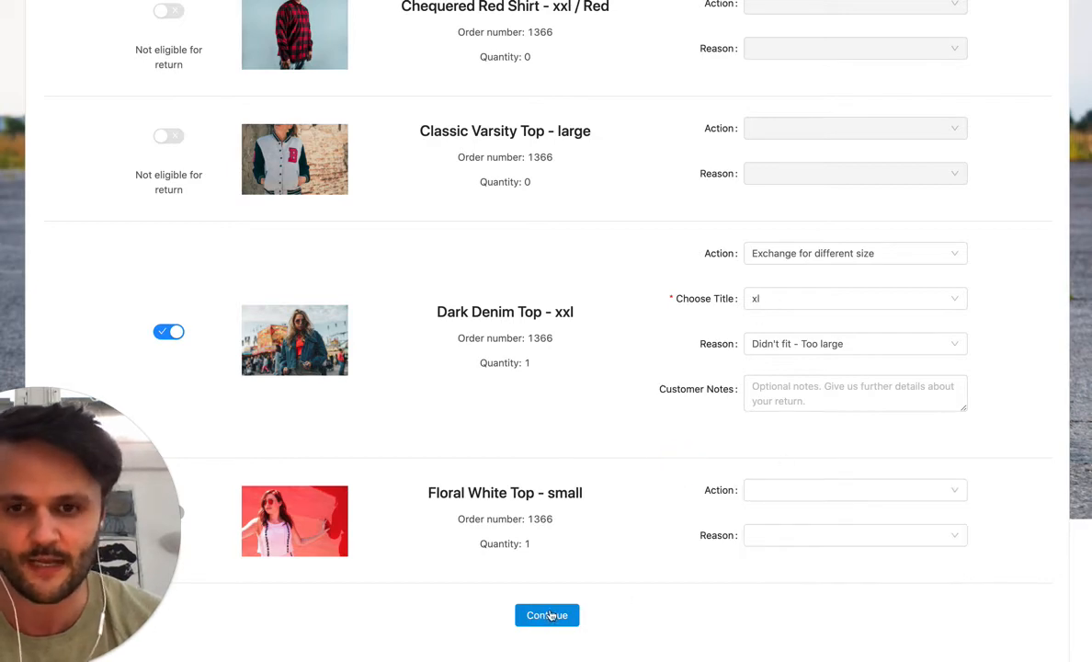
{"action": "left_click", "coordinate": [547, 615]}
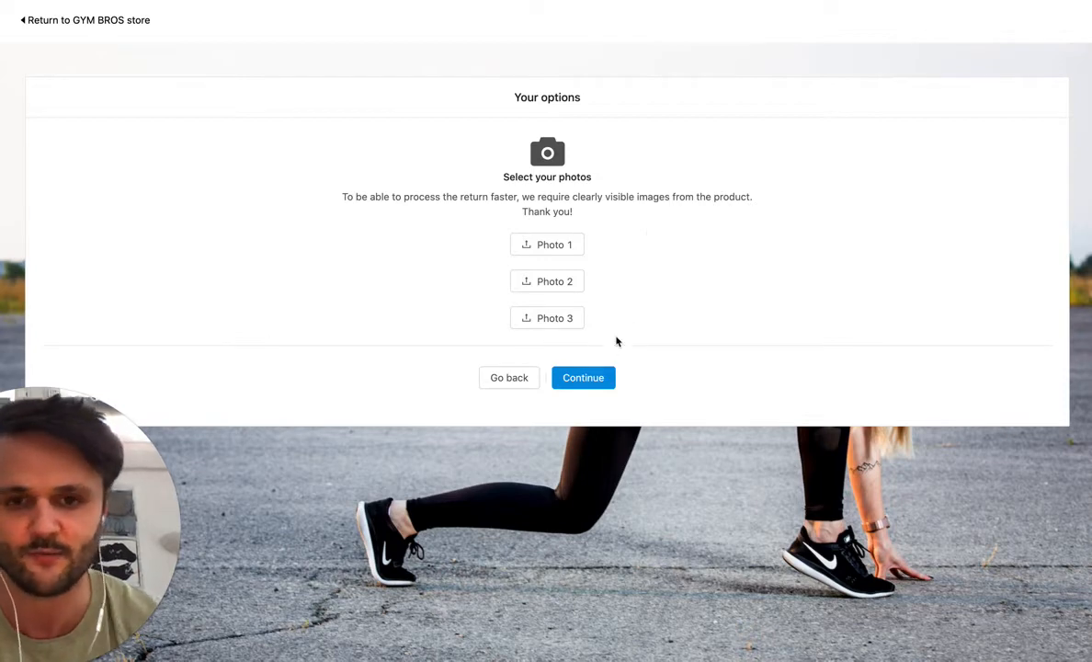
- Skip photos and choose 'Ship with the carrier of your choice', noting the 3.50 EUR restocking fee
{"action": "left_click", "coordinate": [582, 378]}
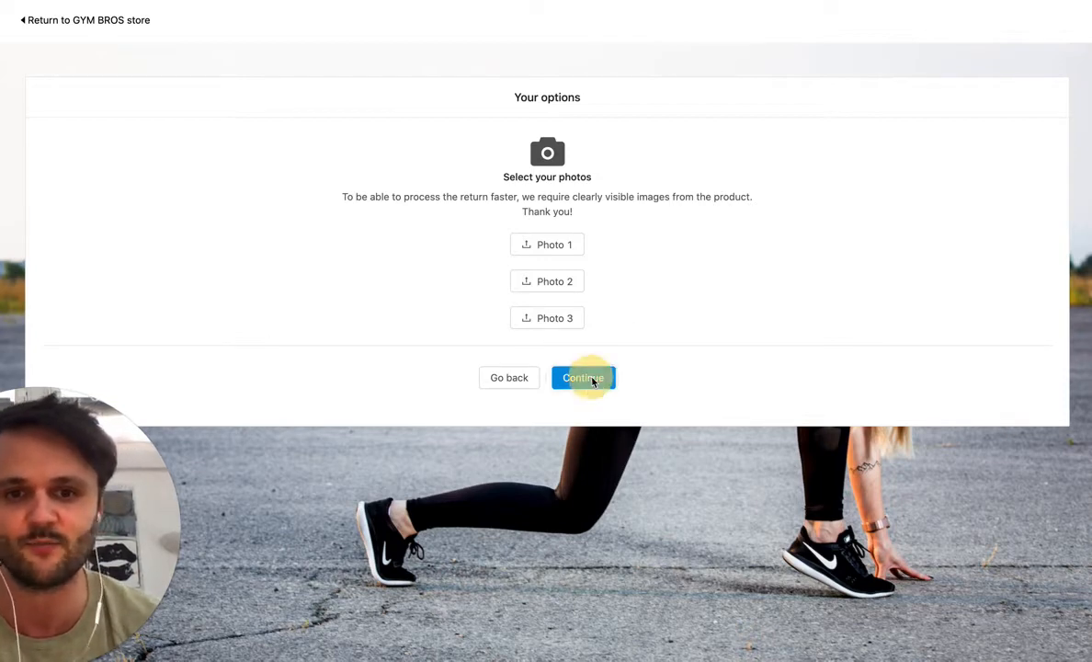
{"action": "left_click", "coordinate": [583, 377]}
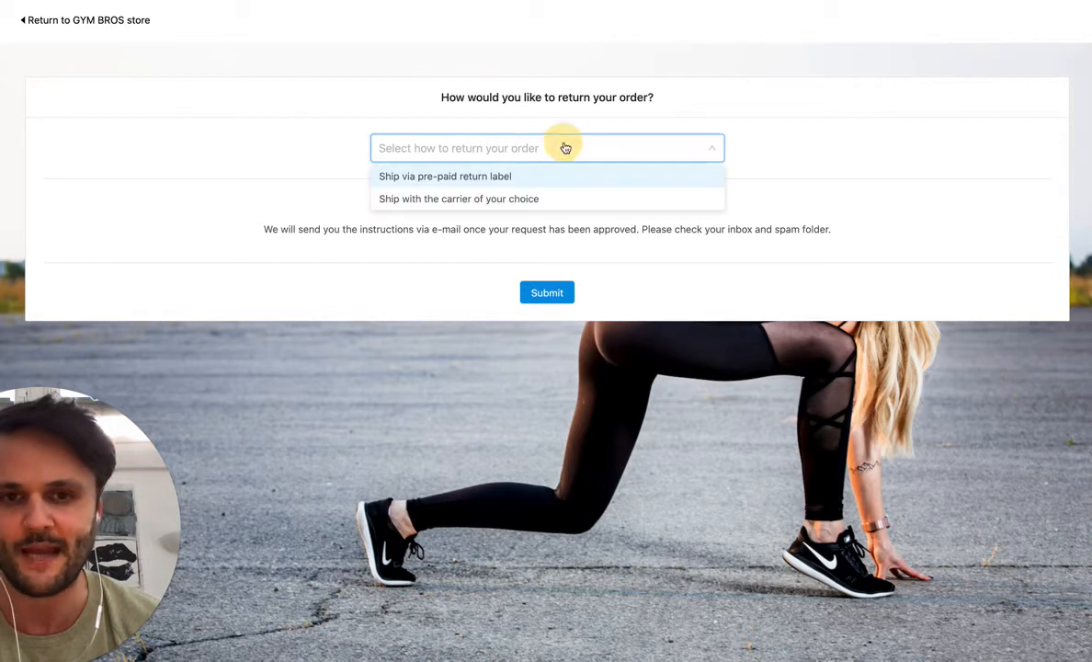
{"action": "mouse_move", "coordinate": [521, 181]}
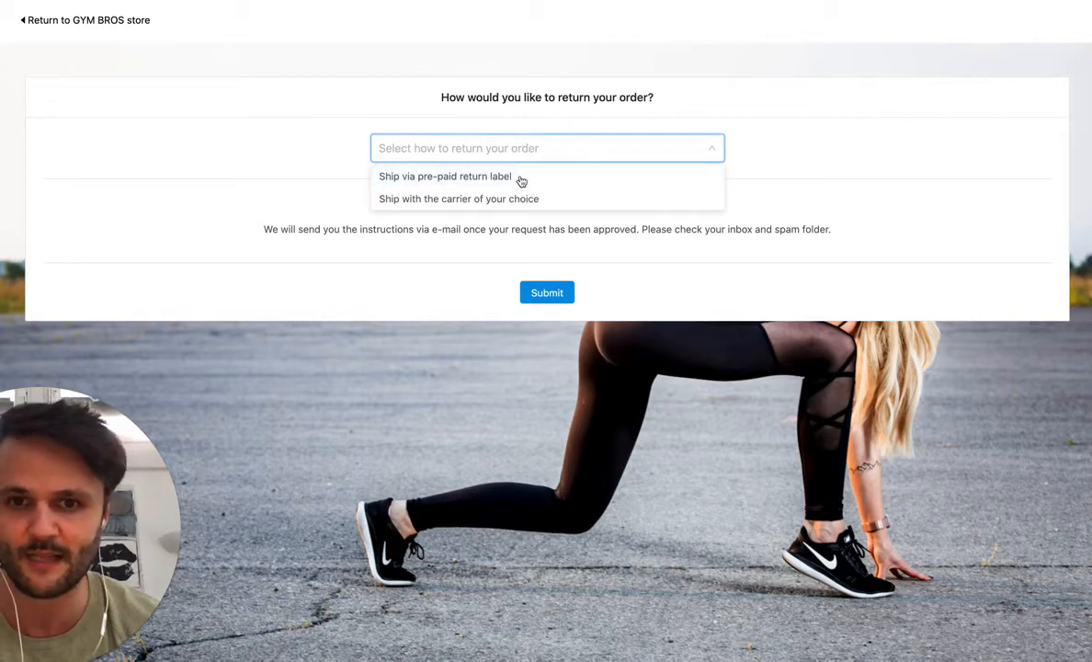
{"action": "mouse_move", "coordinate": [529, 198]}
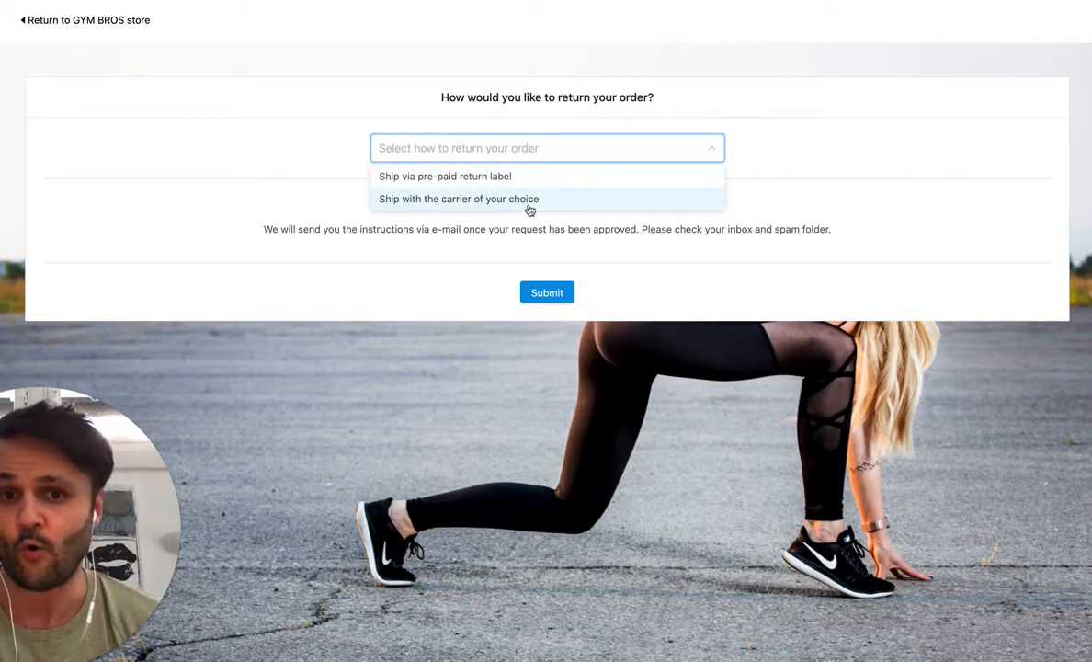
{"action": "mouse_move", "coordinate": [554, 204]}
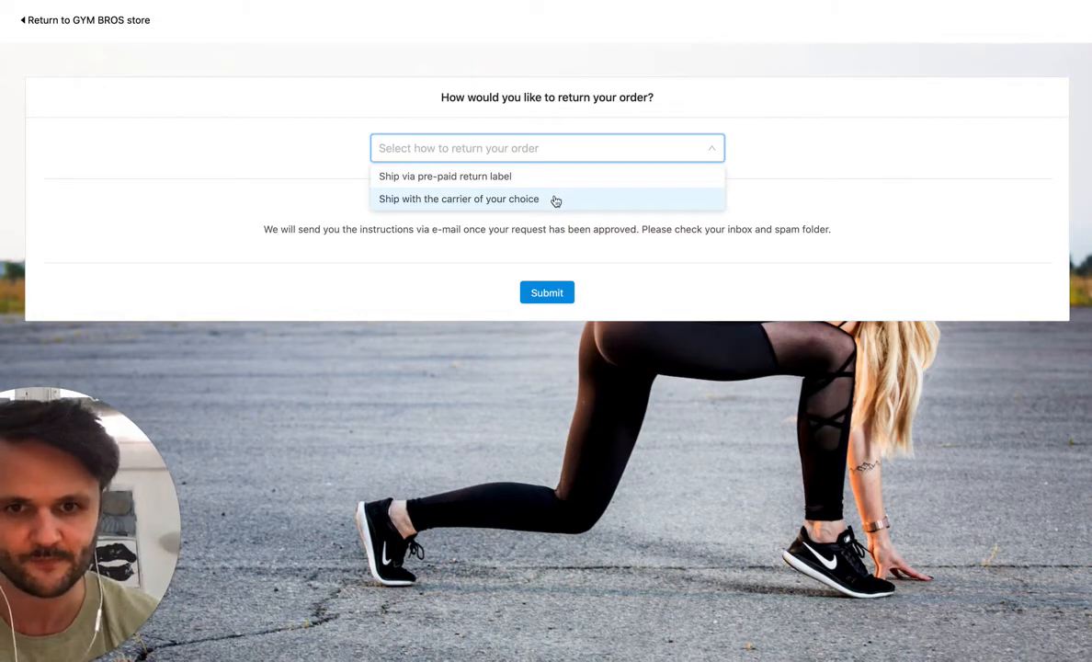
{"action": "mouse_move", "coordinate": [556, 226]}
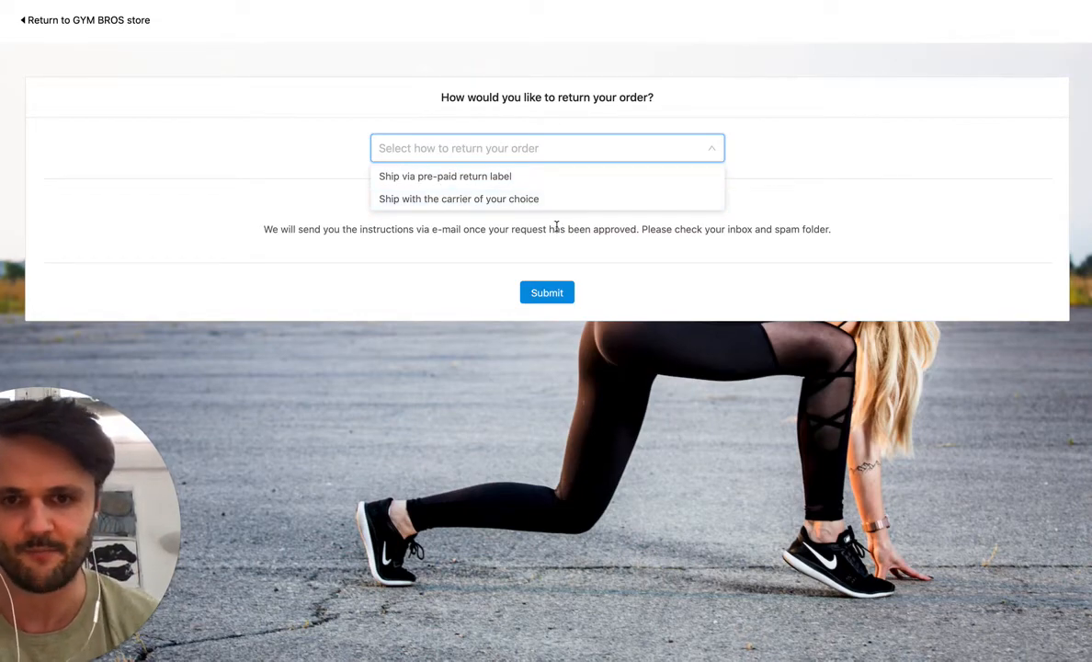
{"action": "left_click", "coordinate": [457, 199]}
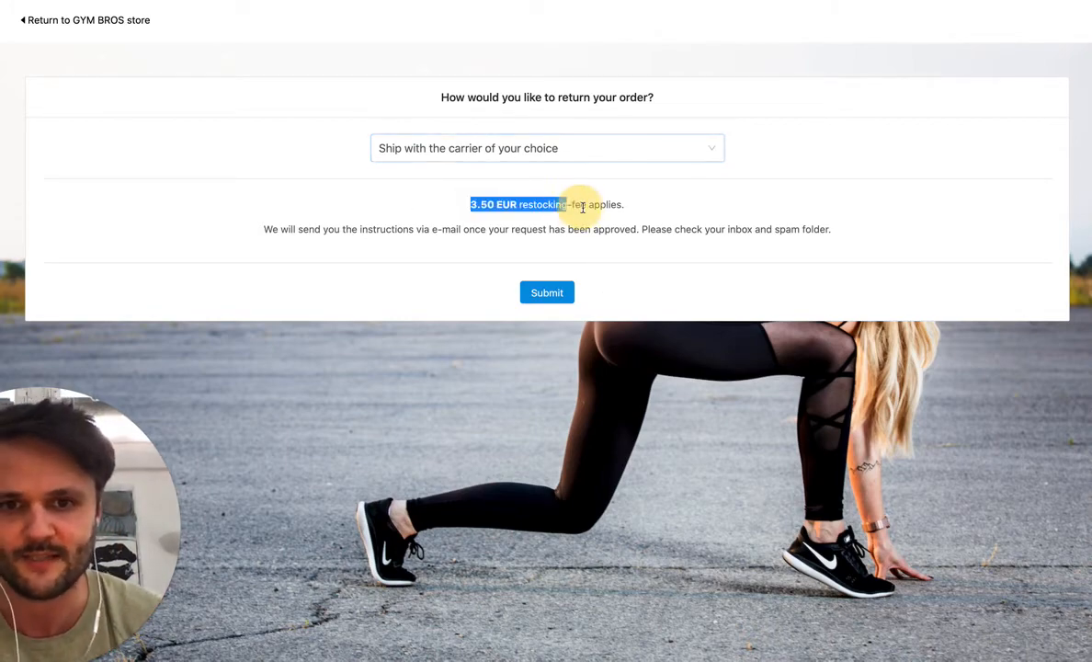
{"action": "left_click_drag", "start_coordinate": [469, 204], "coordinate": [627, 204]}
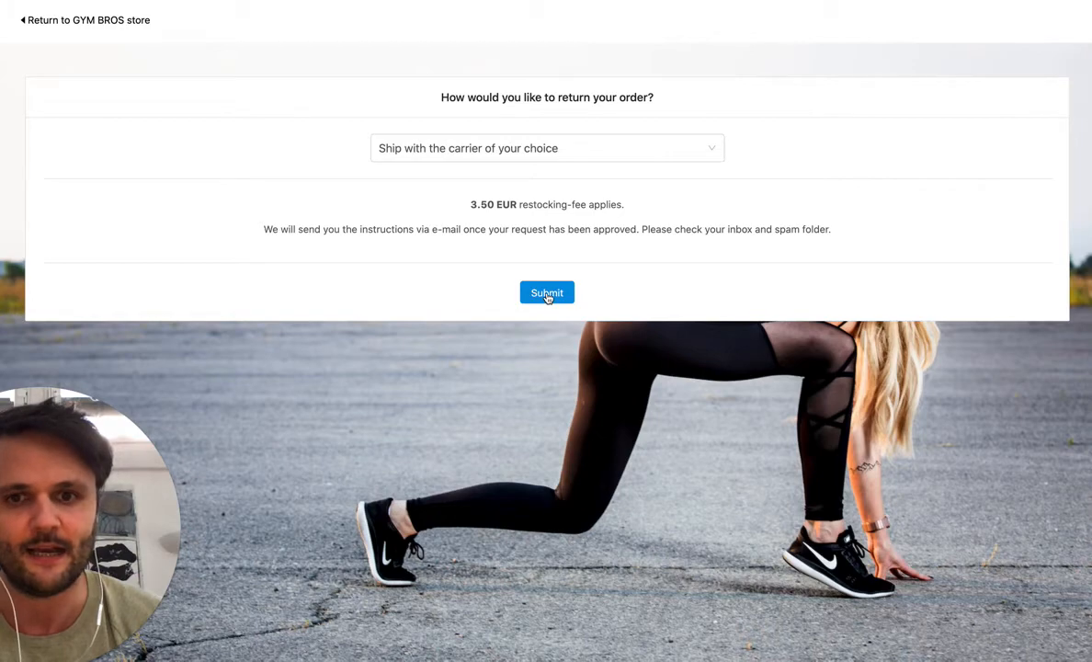
- Submit the exchange request for order 1366
{"action": "left_click", "coordinate": [547, 292]}
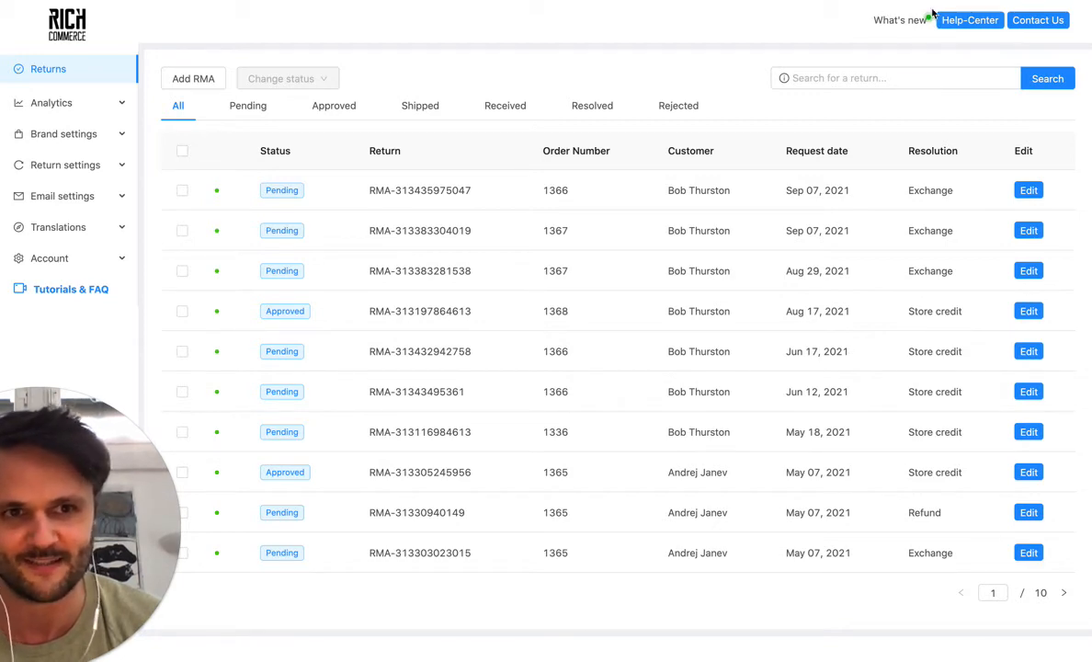
{"action": "mouse_move", "coordinate": [831, 33]}
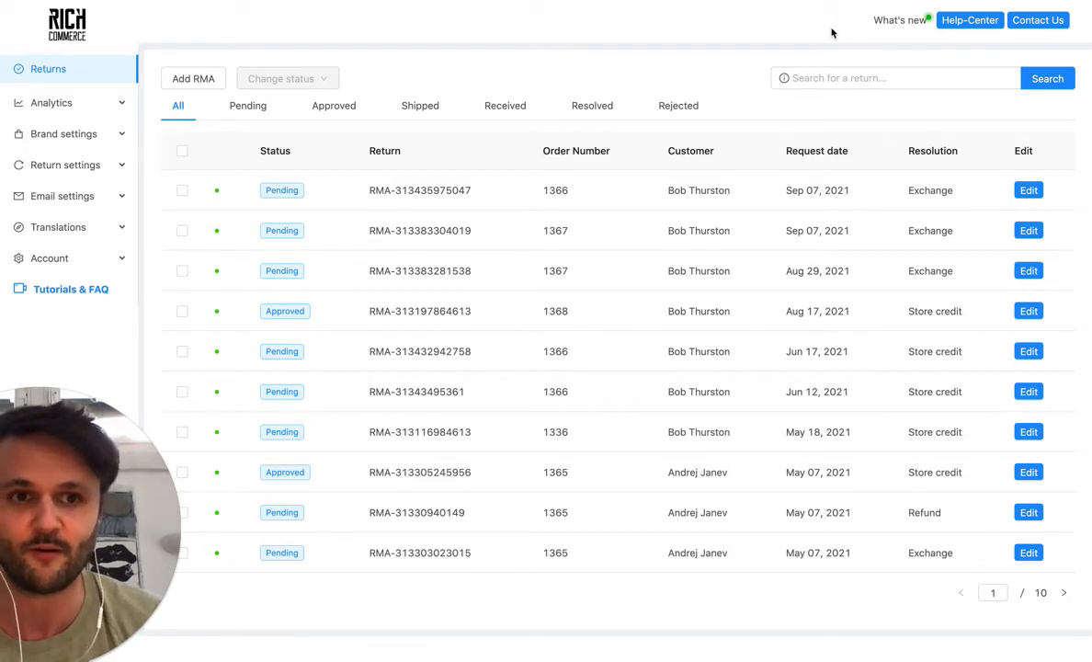
{"action": "mouse_move", "coordinate": [856, 69]}
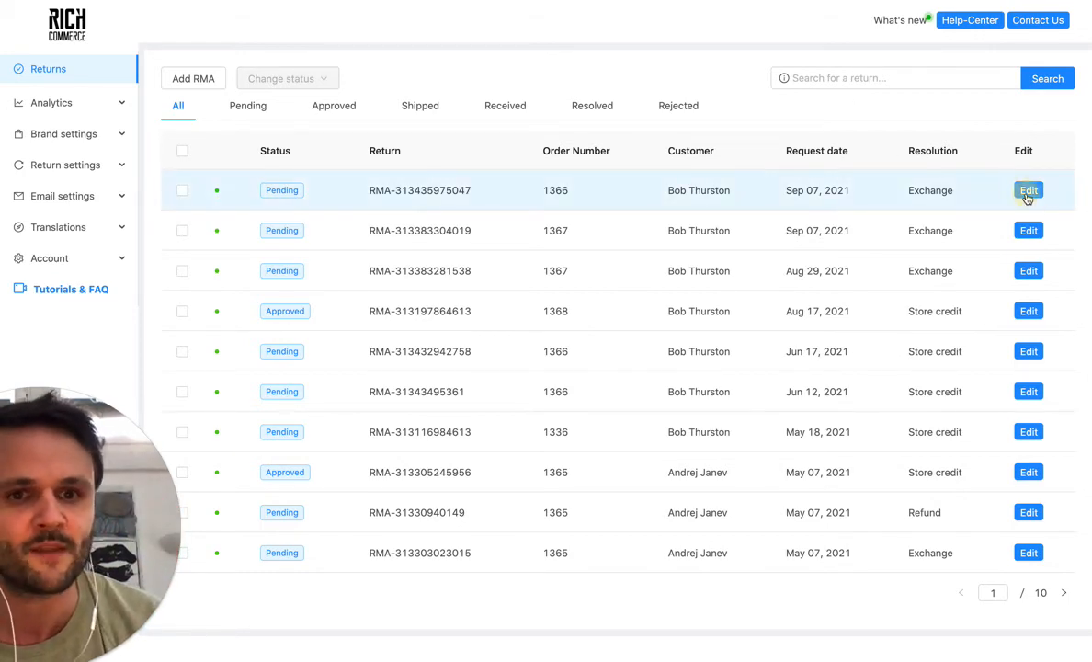
{"action": "left_click", "coordinate": [1027, 191]}
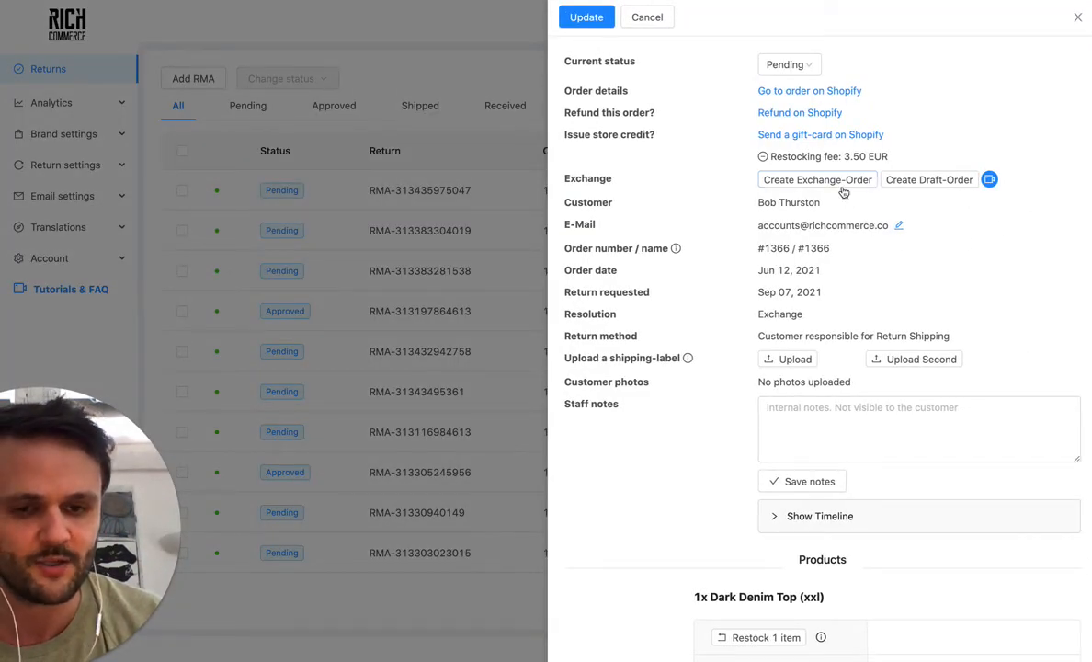
{"action": "left_click", "coordinate": [817, 179]}
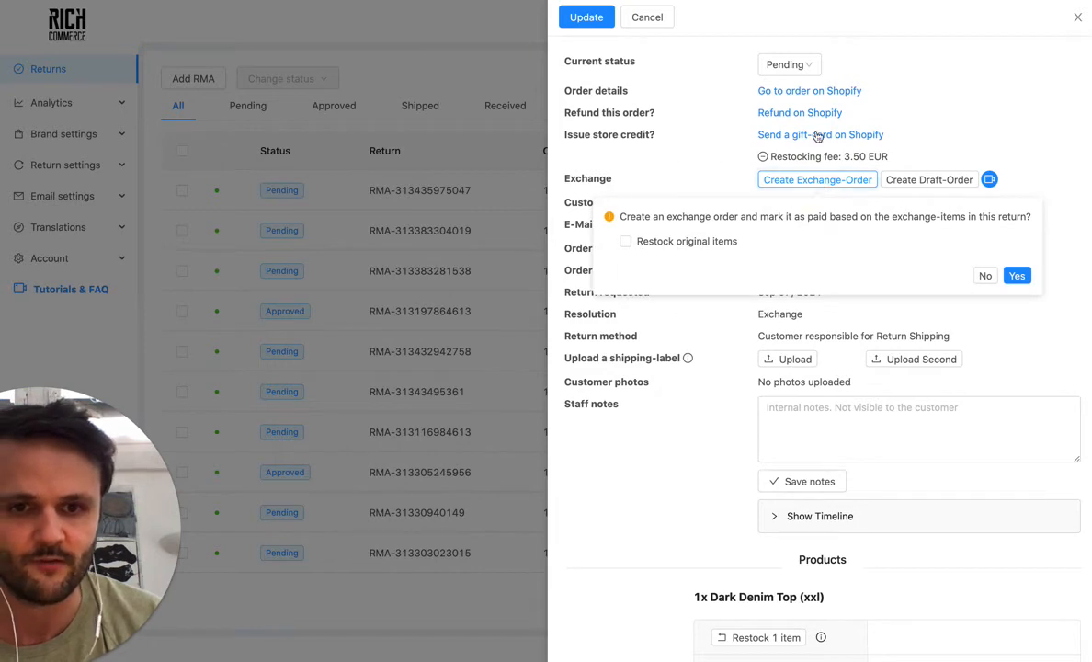
{"action": "mouse_move", "coordinate": [674, 131]}
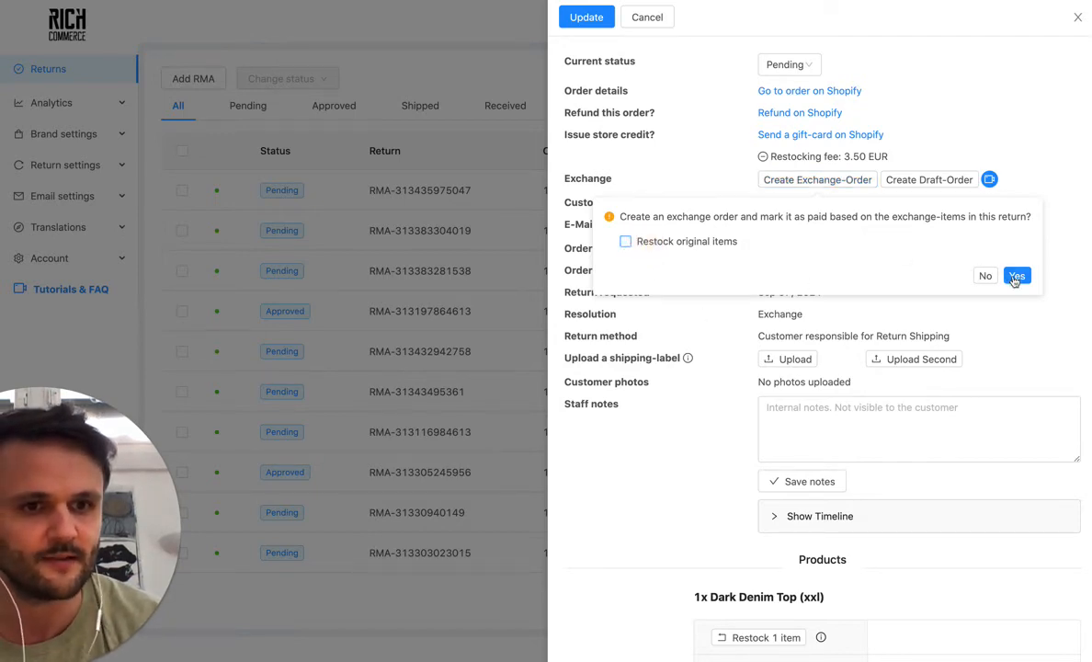
{"action": "left_click", "coordinate": [1016, 275]}
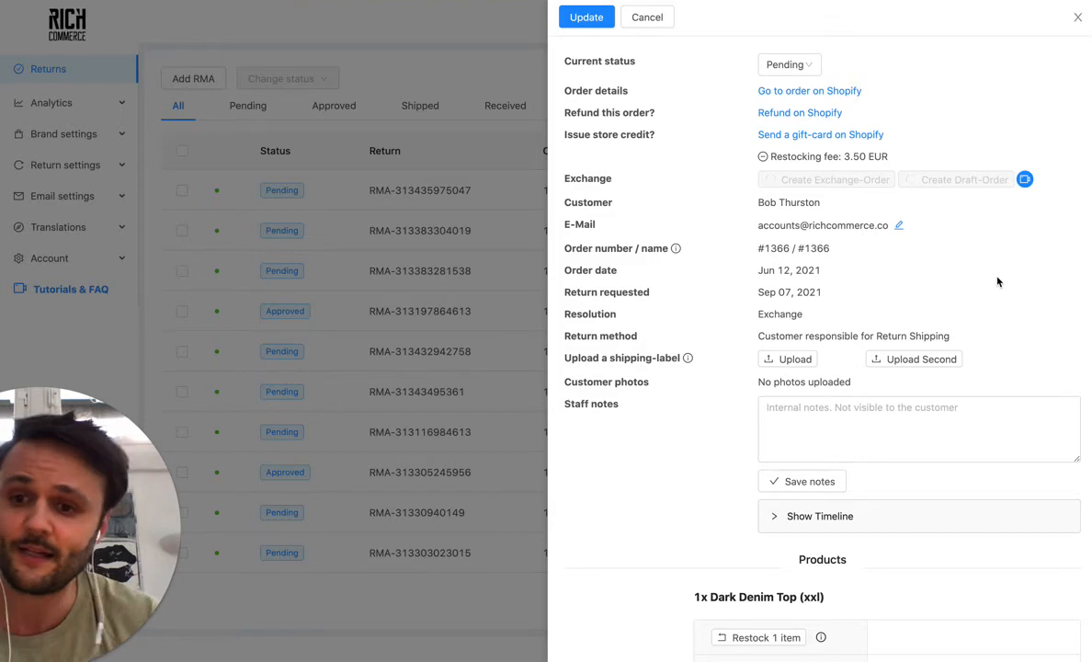
{"action": "left_click", "coordinate": [824, 179]}
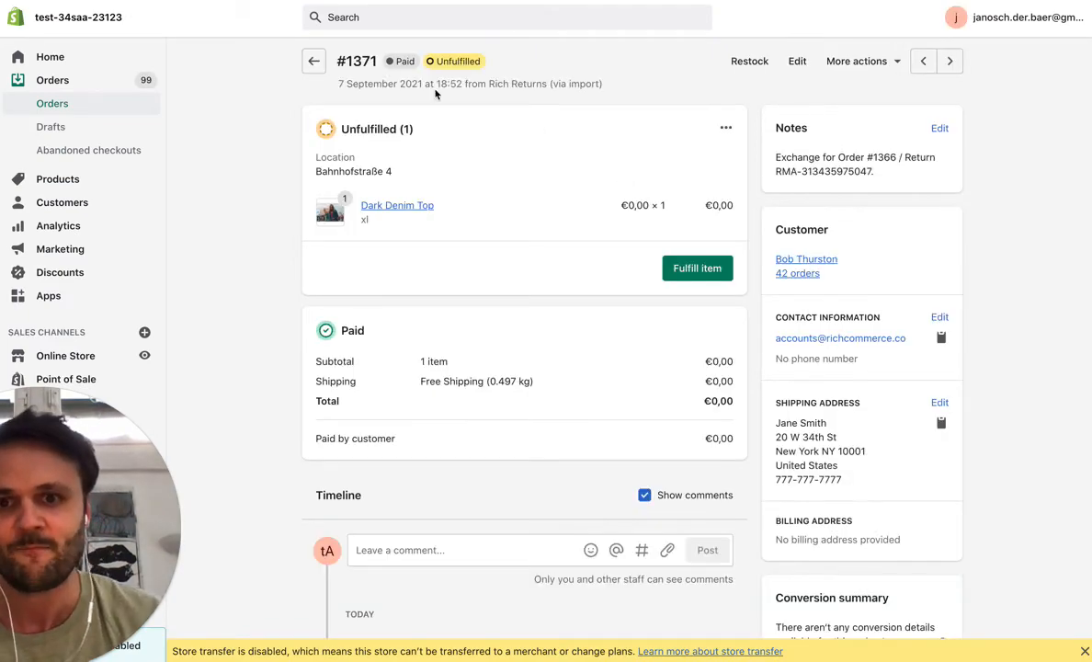
{"action": "mouse_move", "coordinate": [441, 204]}
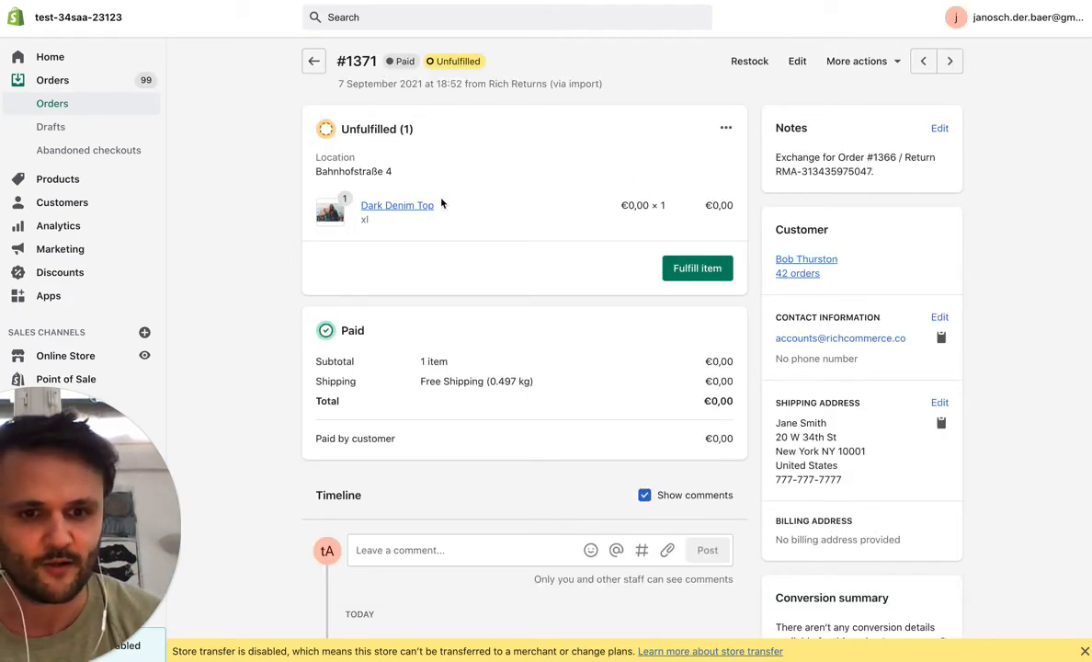
{"action": "mouse_move", "coordinate": [850, 248]}
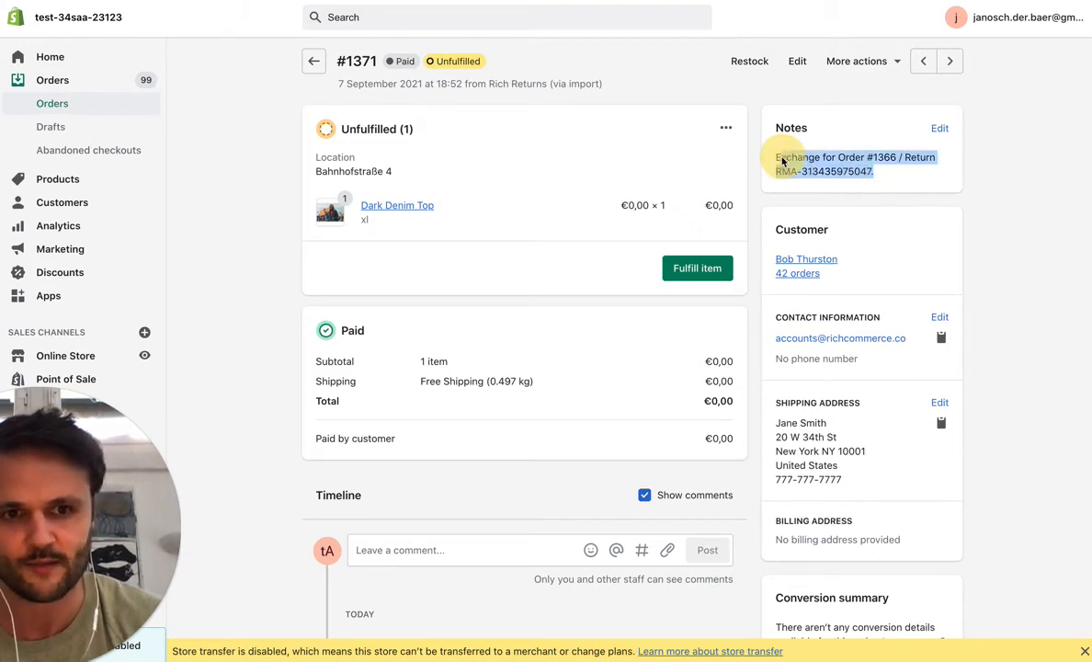
- Scroll order #1371 to check the xl Dark Denim Top, €0,00 payment and exchange note
{"action": "scroll", "scroll_direction": "down", "scroll_amount": 3}
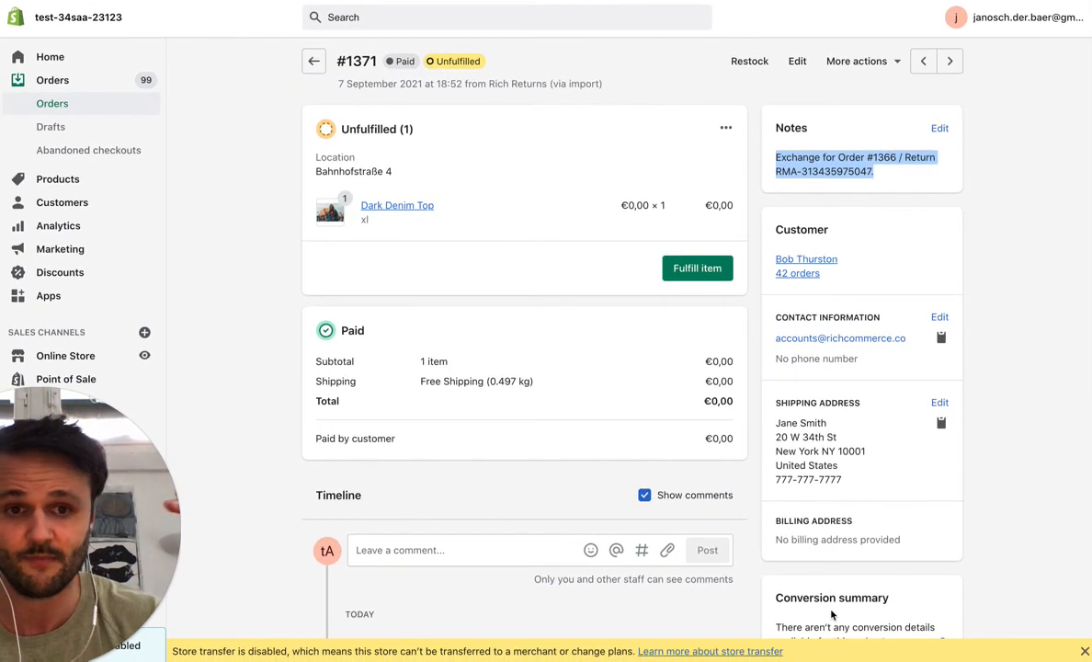
{"action": "mouse_move", "coordinate": [712, 259]}
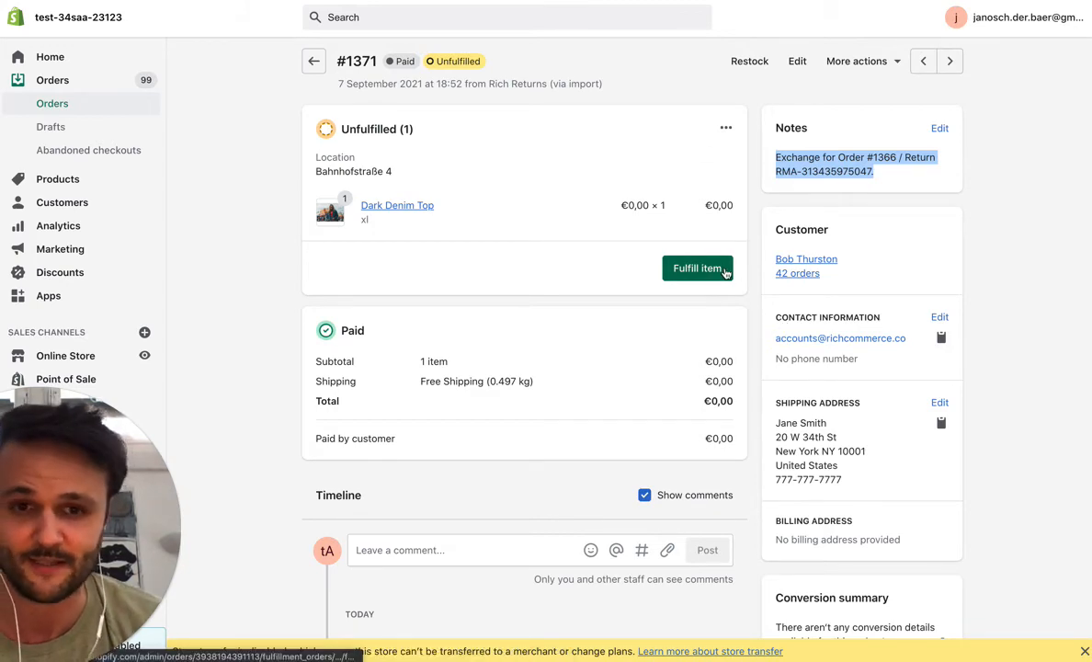
{"action": "mouse_move", "coordinate": [613, 258]}
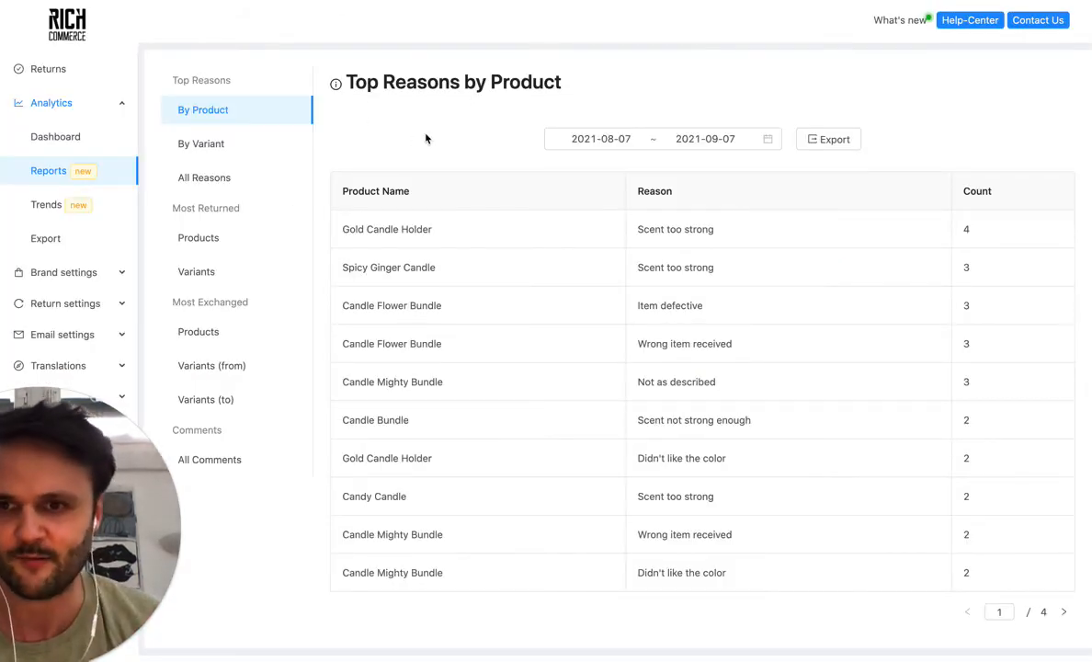
- Show Top Reasons by Variant for the period 2021-07-01 to 2021-07-31
{"action": "left_click", "coordinate": [200, 143]}
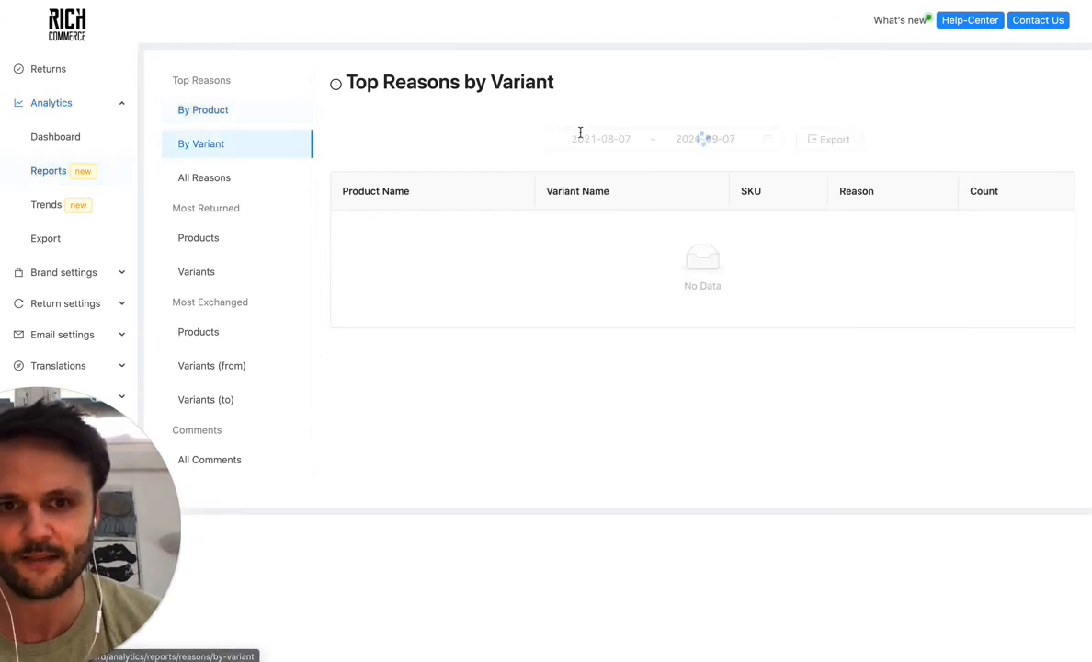
{"action": "left_click", "coordinate": [602, 139]}
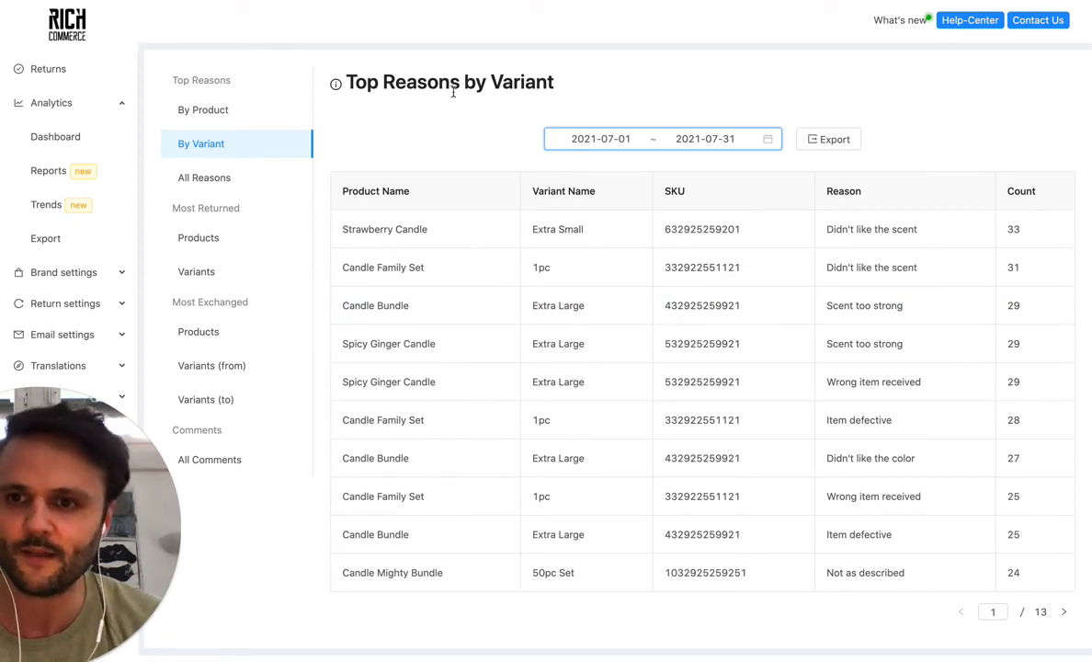
{"action": "mouse_move", "coordinate": [579, 113]}
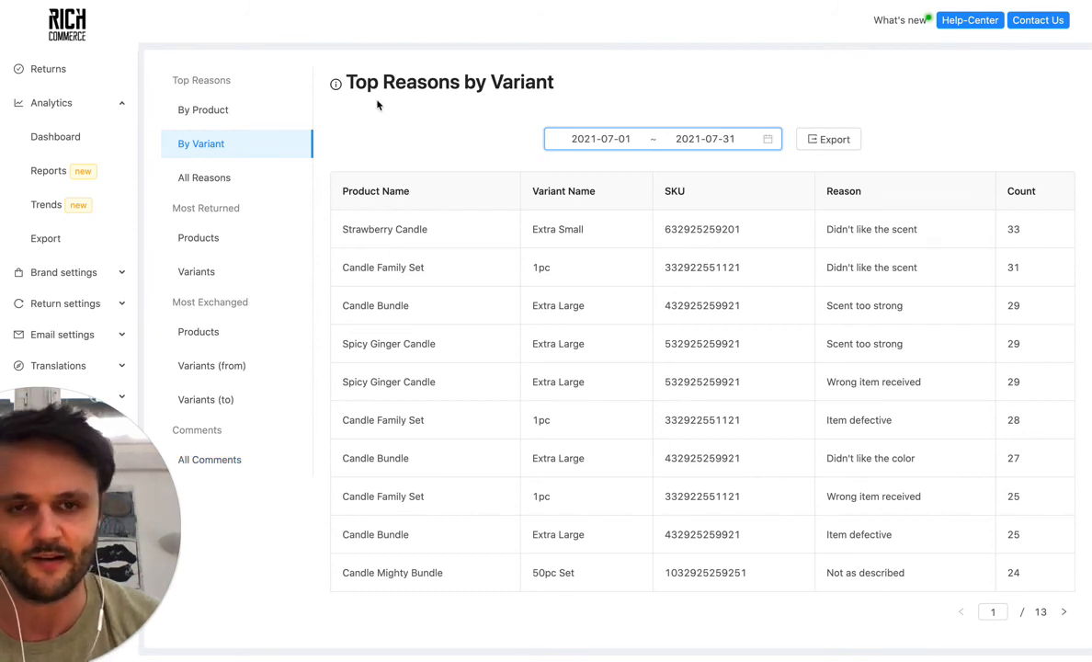
{"action": "mouse_move", "coordinate": [421, 141]}
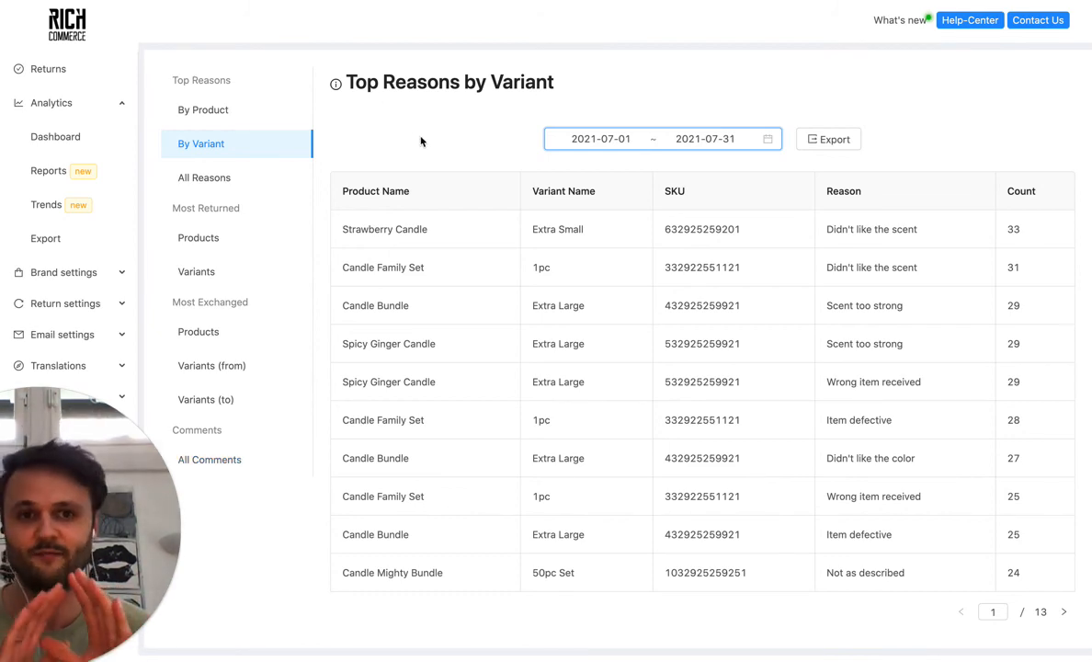